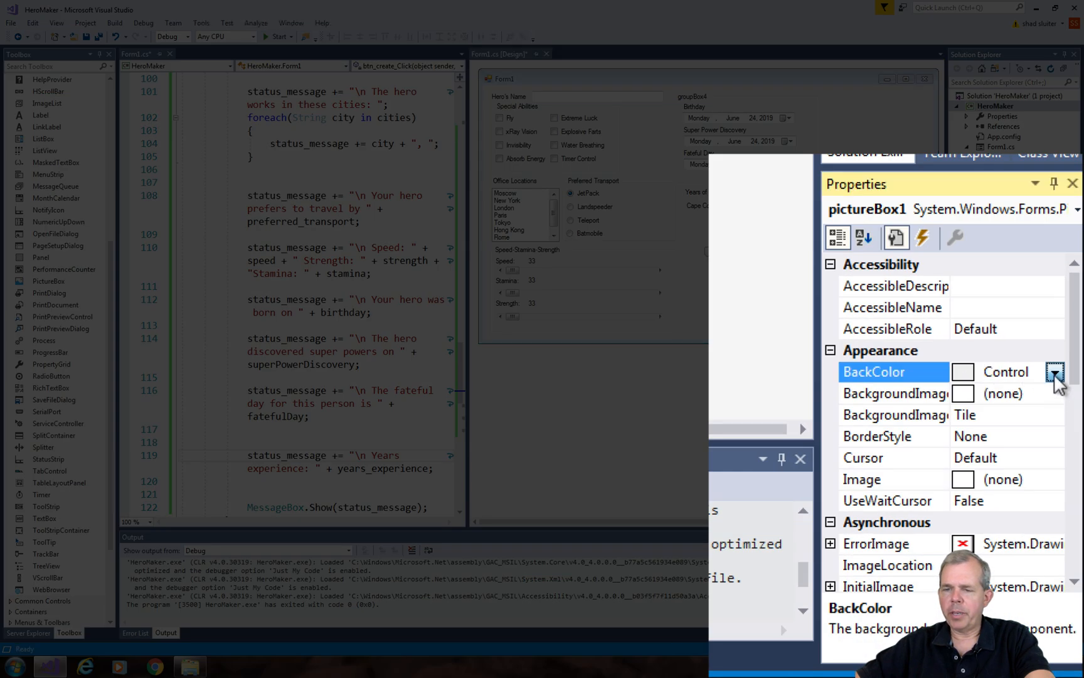
- Set pictureBox1's BackColor to red from the Custom palette
click(1054, 371)
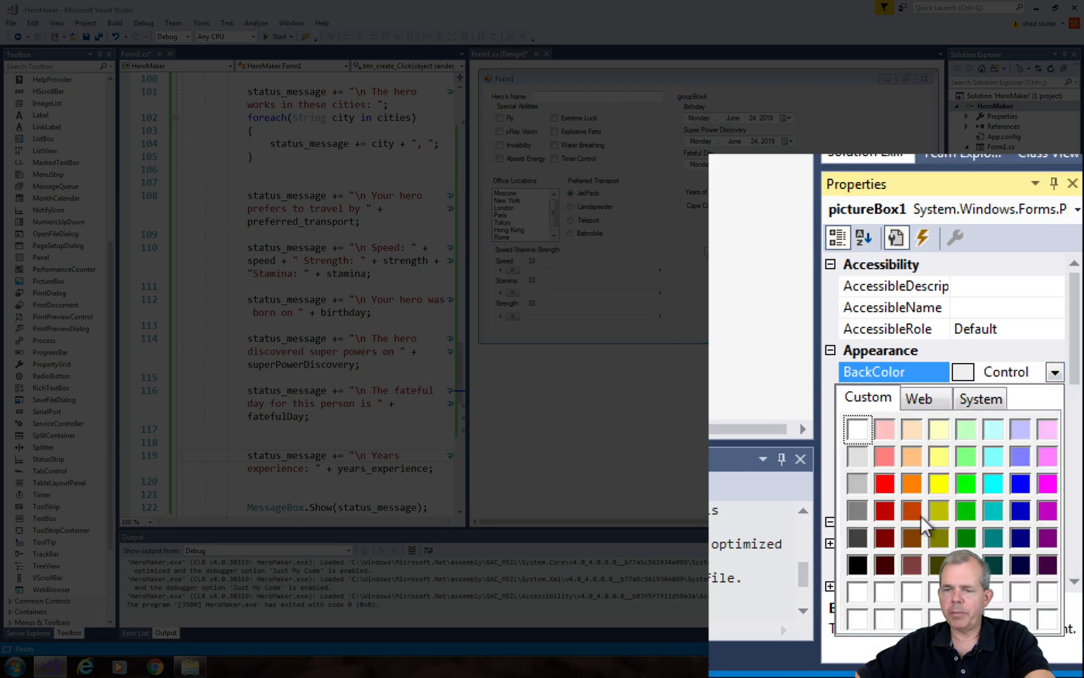
click(883, 483)
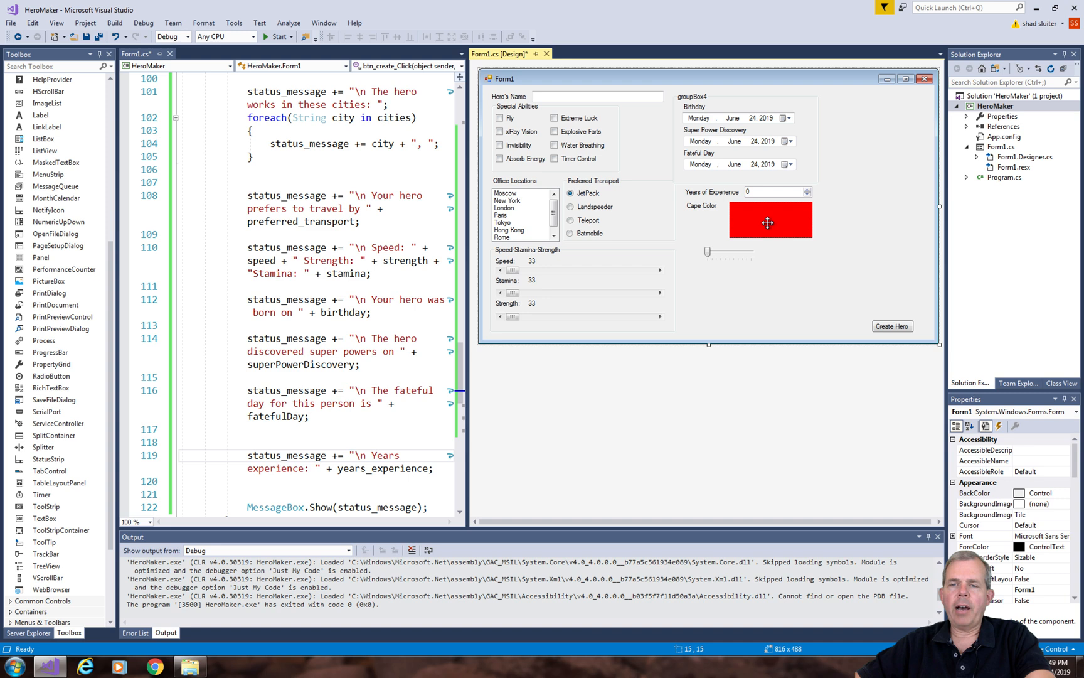
mouse_move(755, 219)
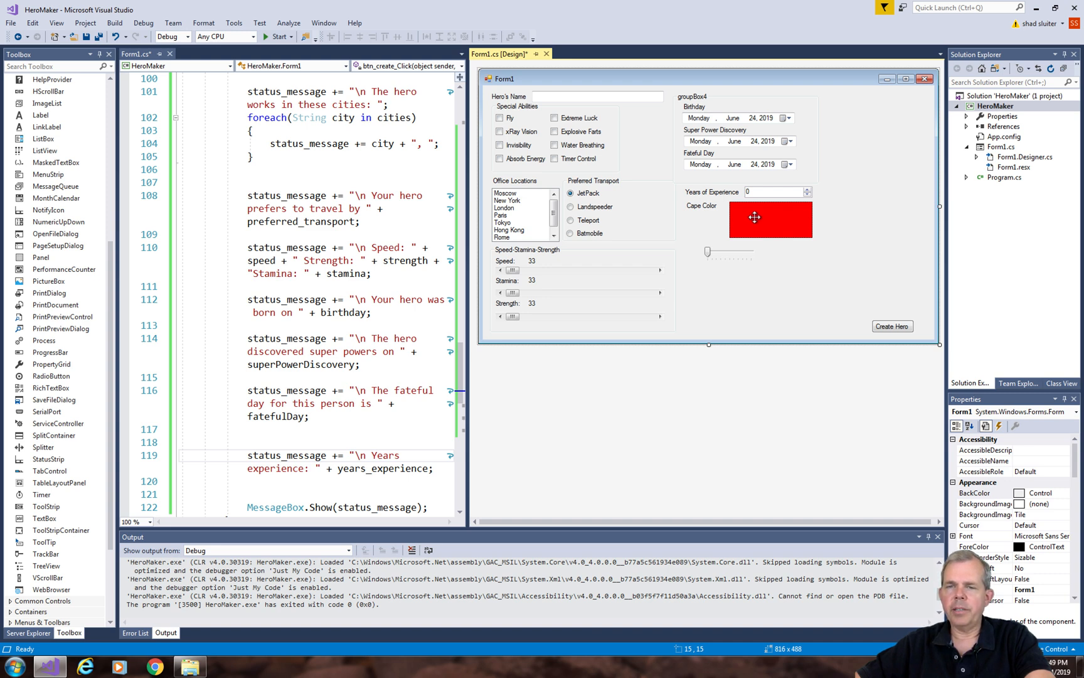
- Create the pictureBox1_Click handler and declare a new ColorDialog named colorPicker in it
double_click(769, 220)
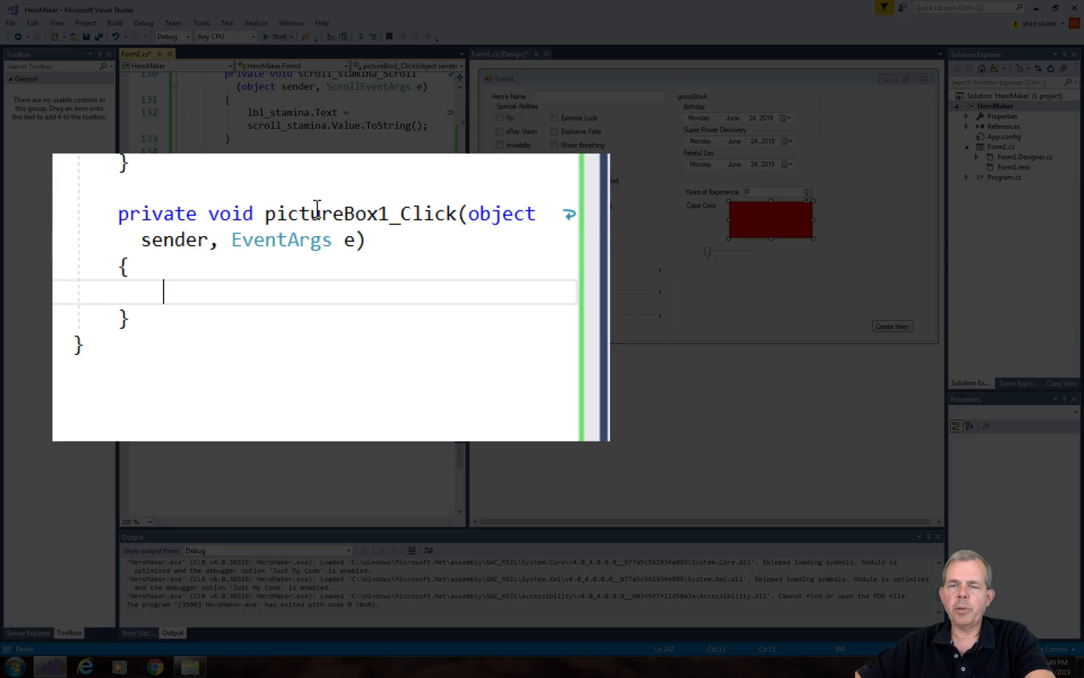
double_click(359, 214)
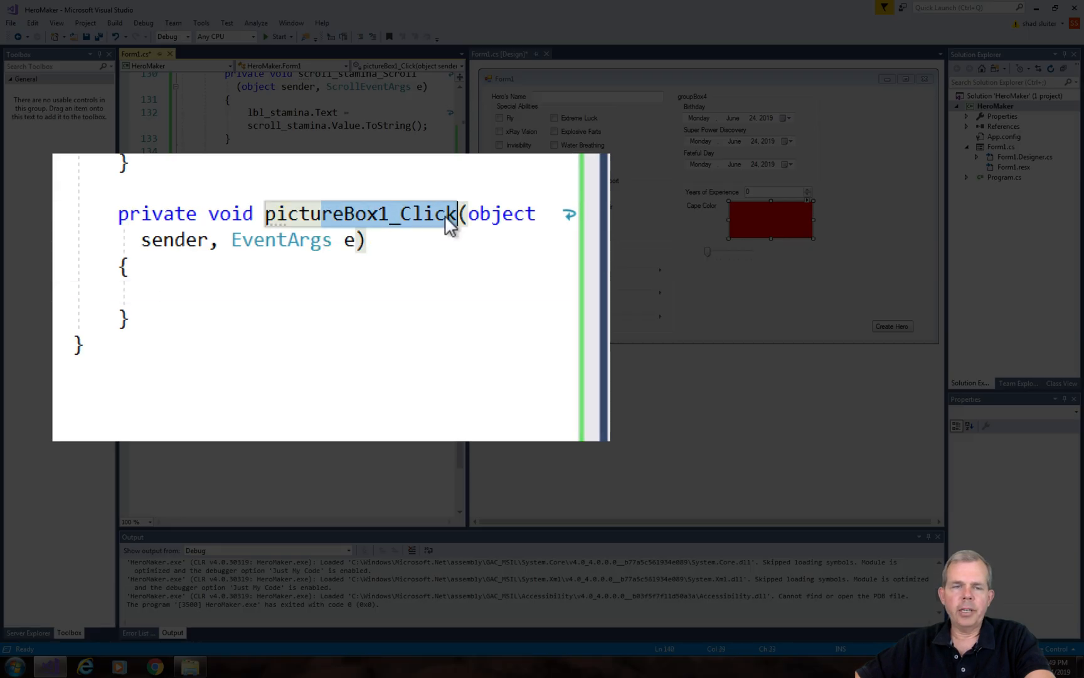
click(164, 297)
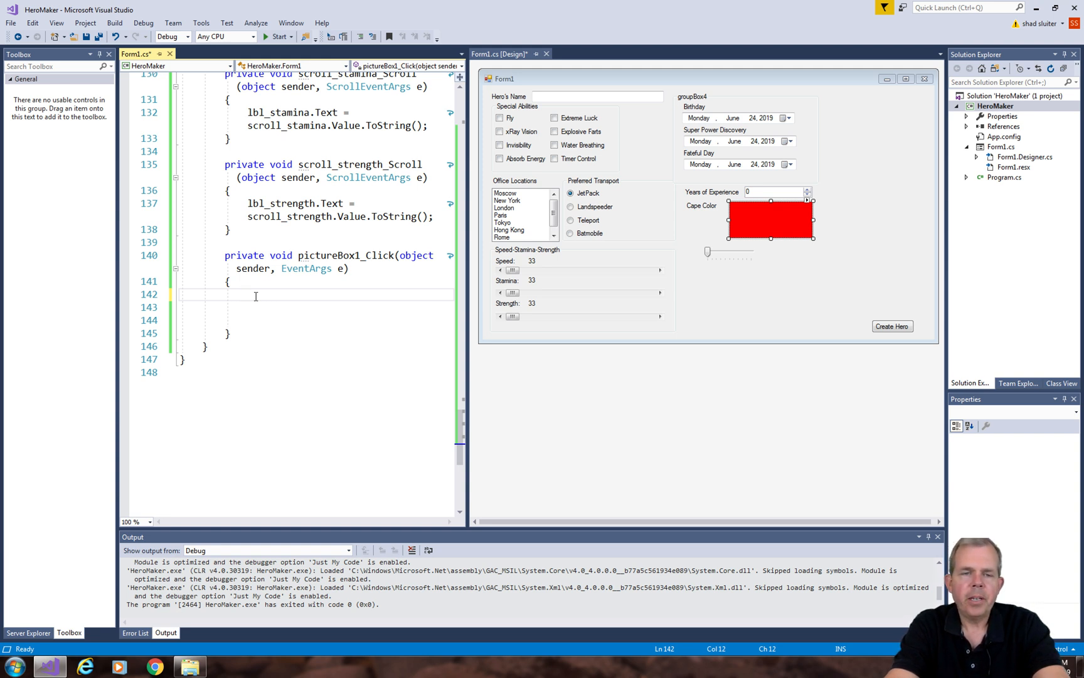
text(Dialog)
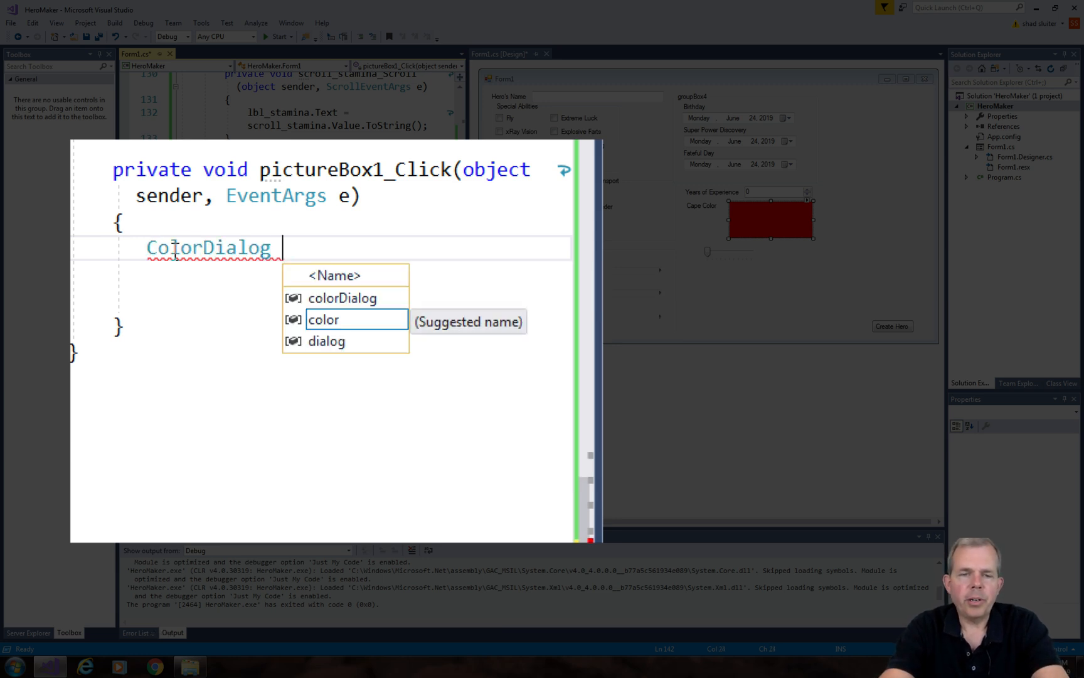
text(color)
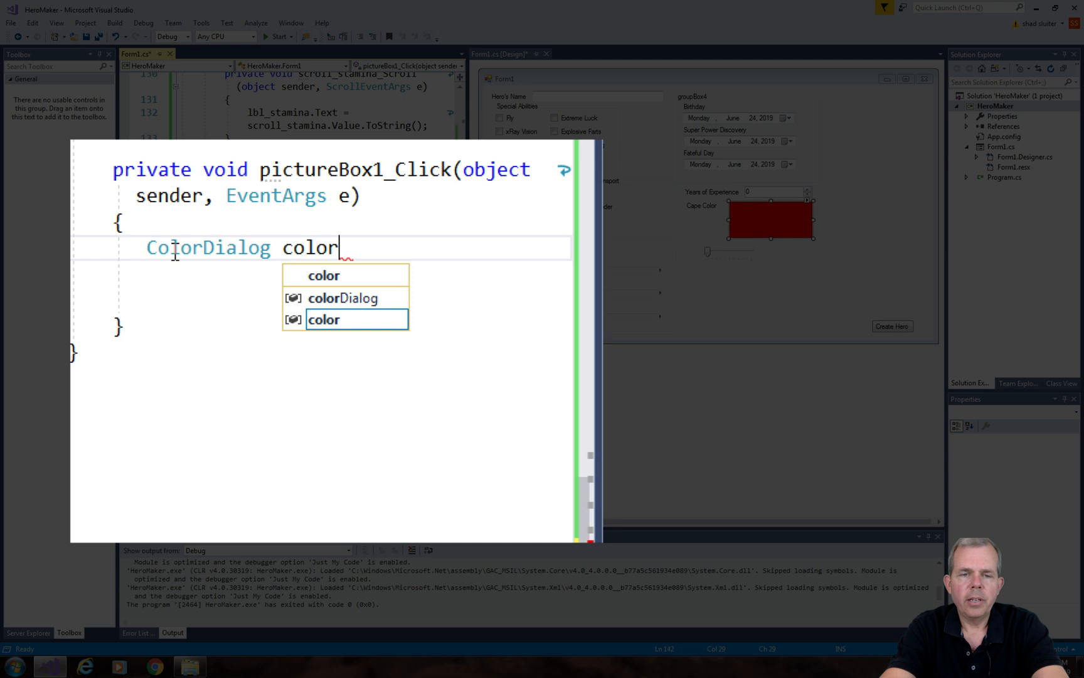
text(Picker = ne)
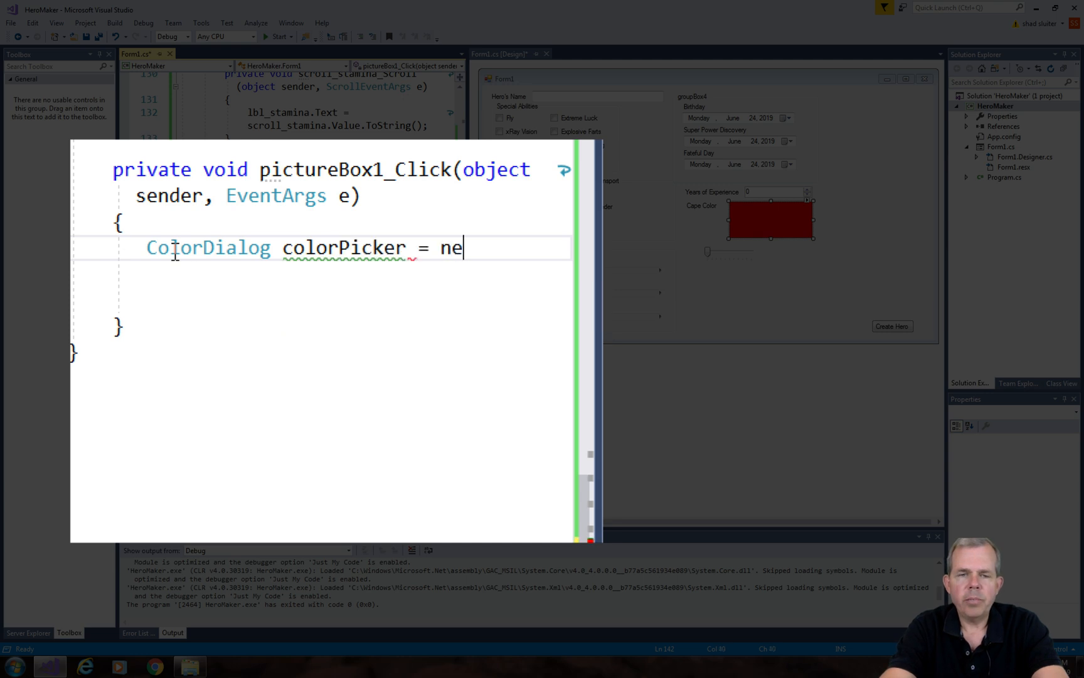
text(w ColorDialog)
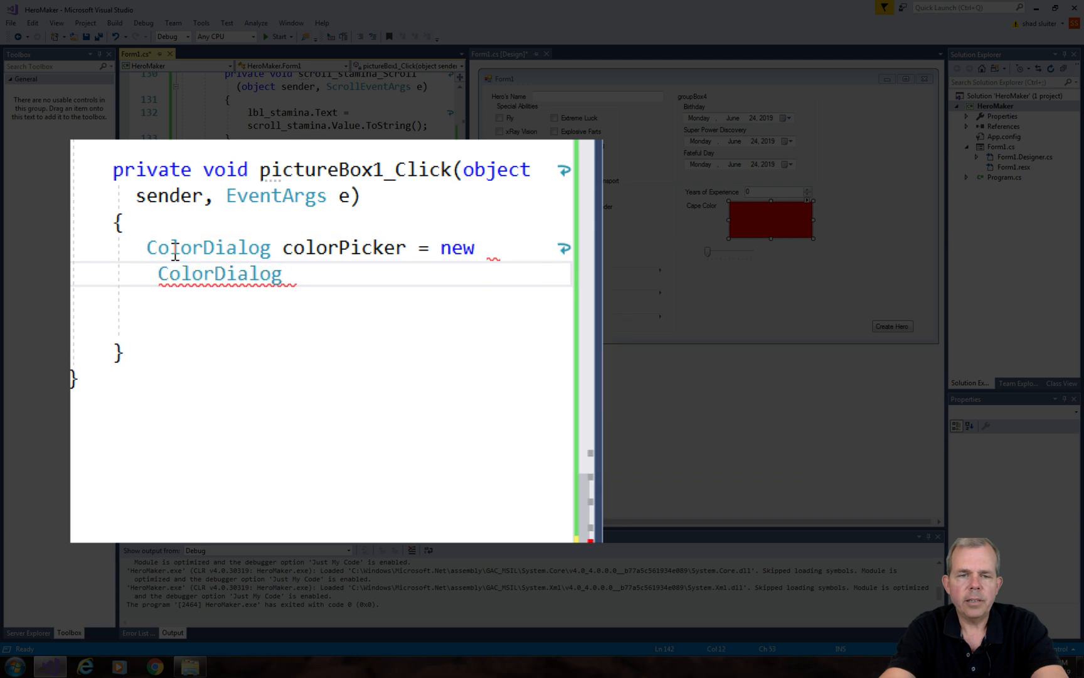
text(();)
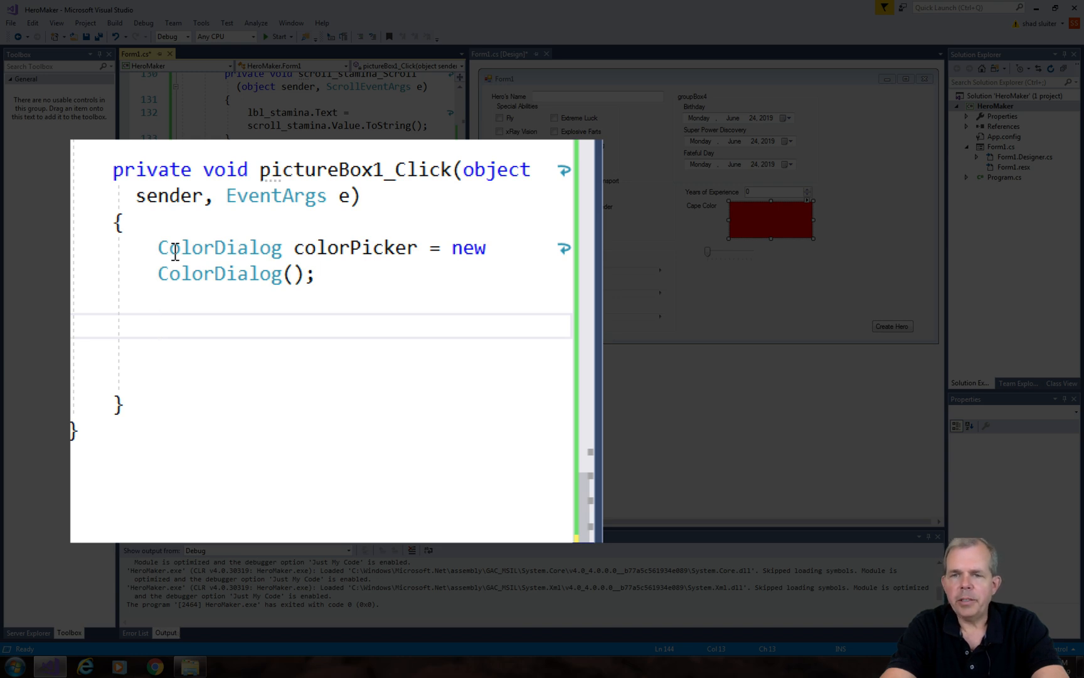
- Add an if on colorPicker.ShowDialog() == OK that sets pictureBox1.BackColor to colorPicker.Color
text(if ()
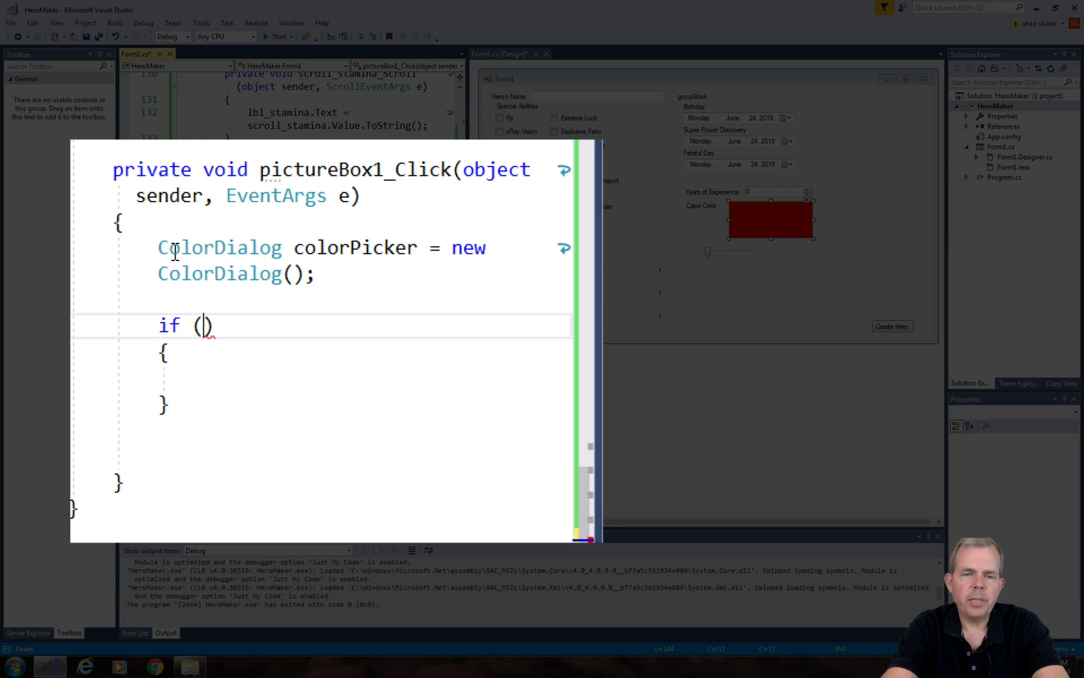
text(colorPicker)
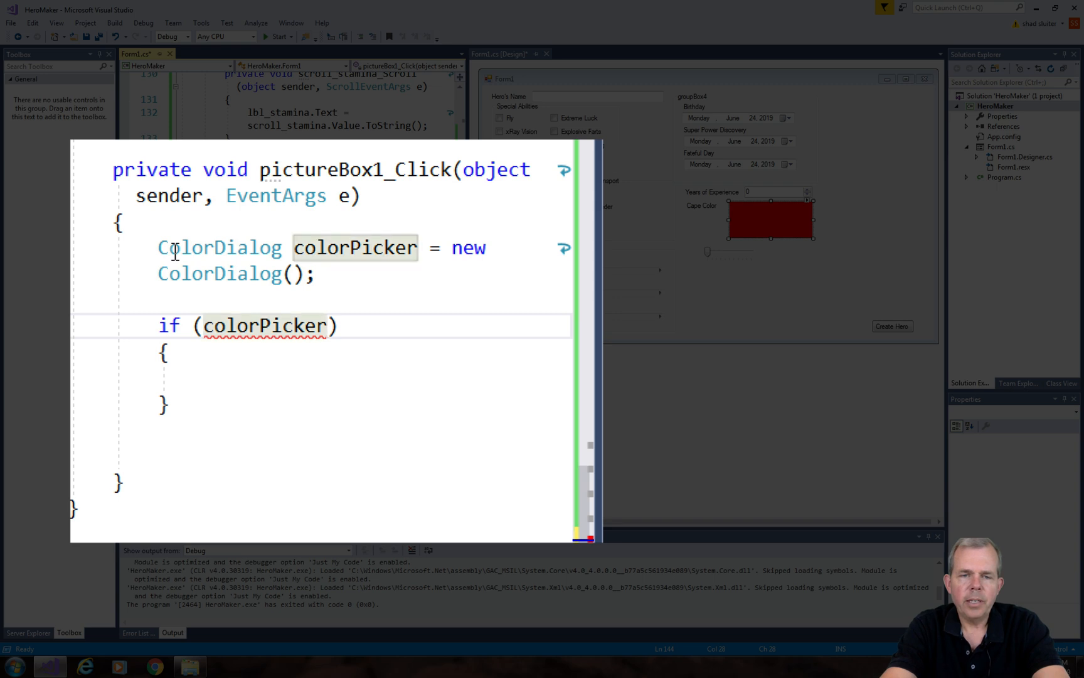
text(.sho)
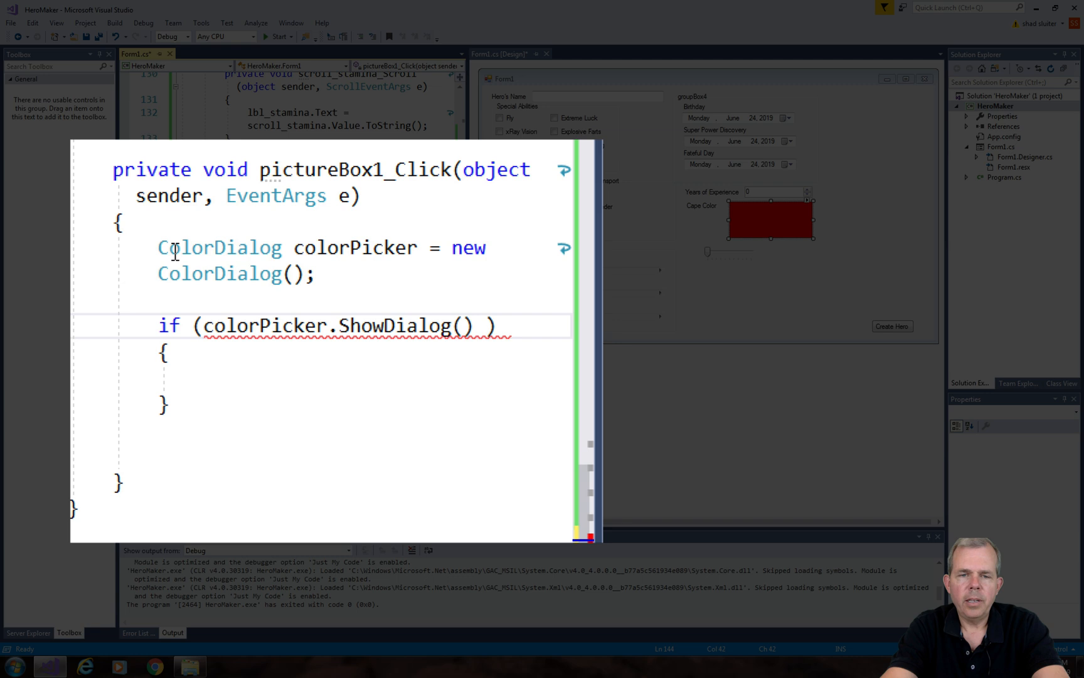
text(== DialogResult.OK)
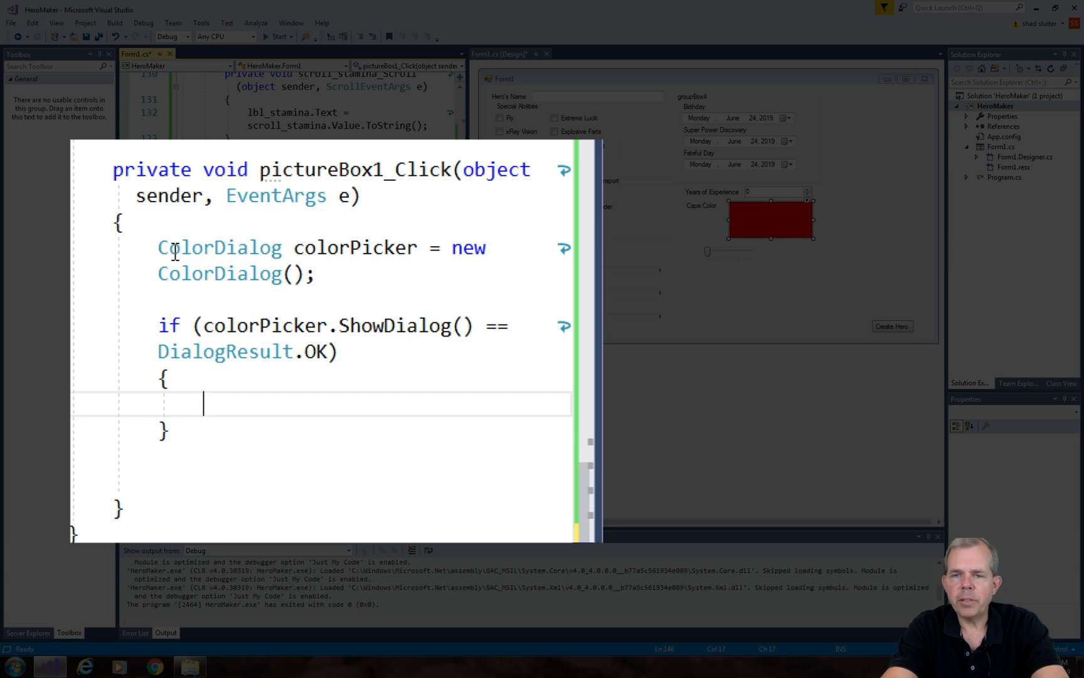
text(pictureBox1.BackColor =)
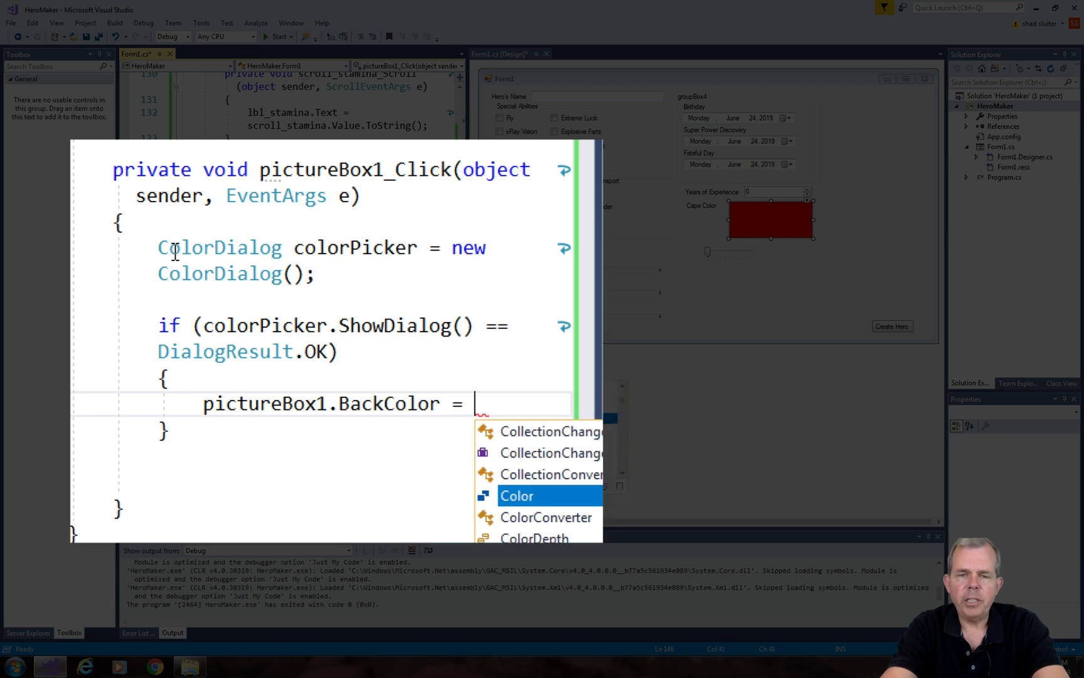
text(colorPicker)
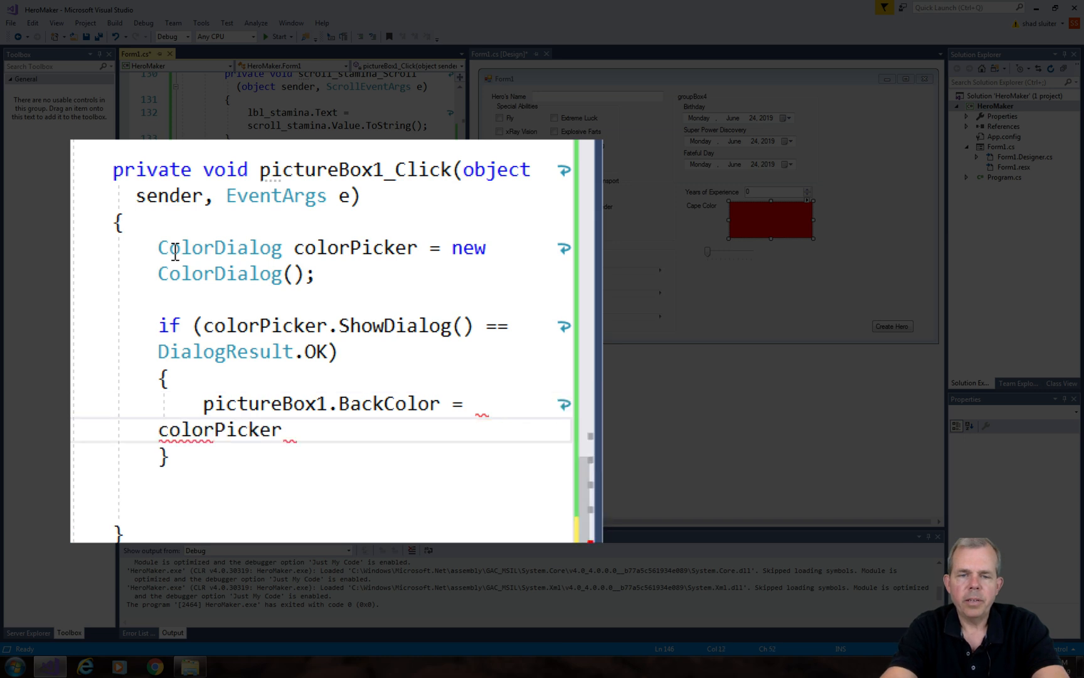
text(.Color)
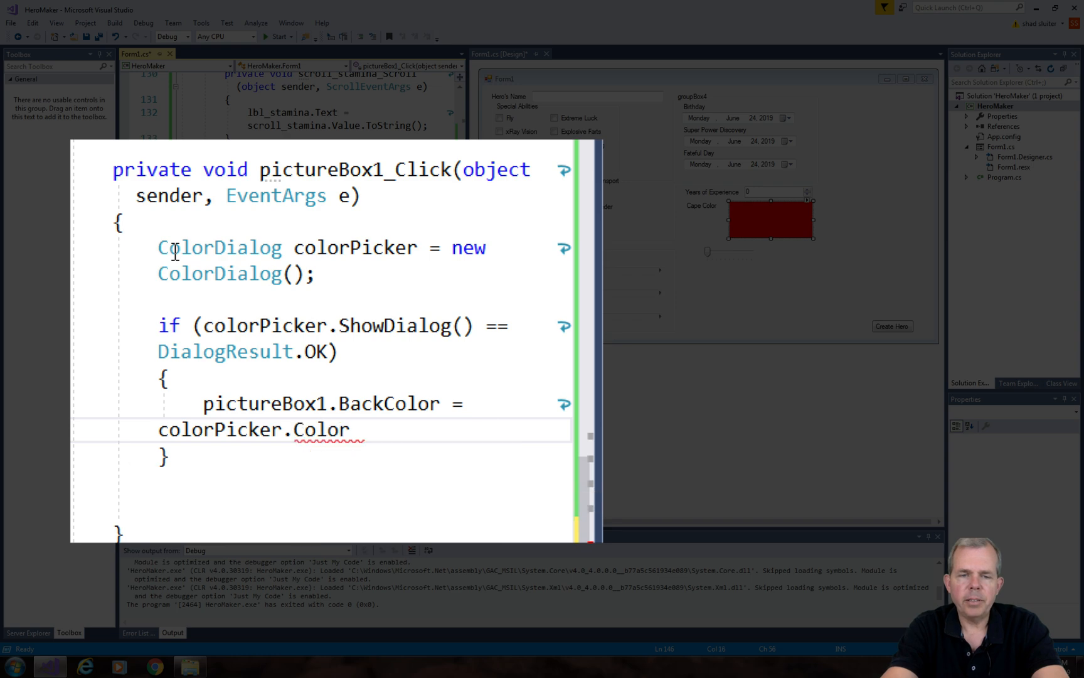
text(;)
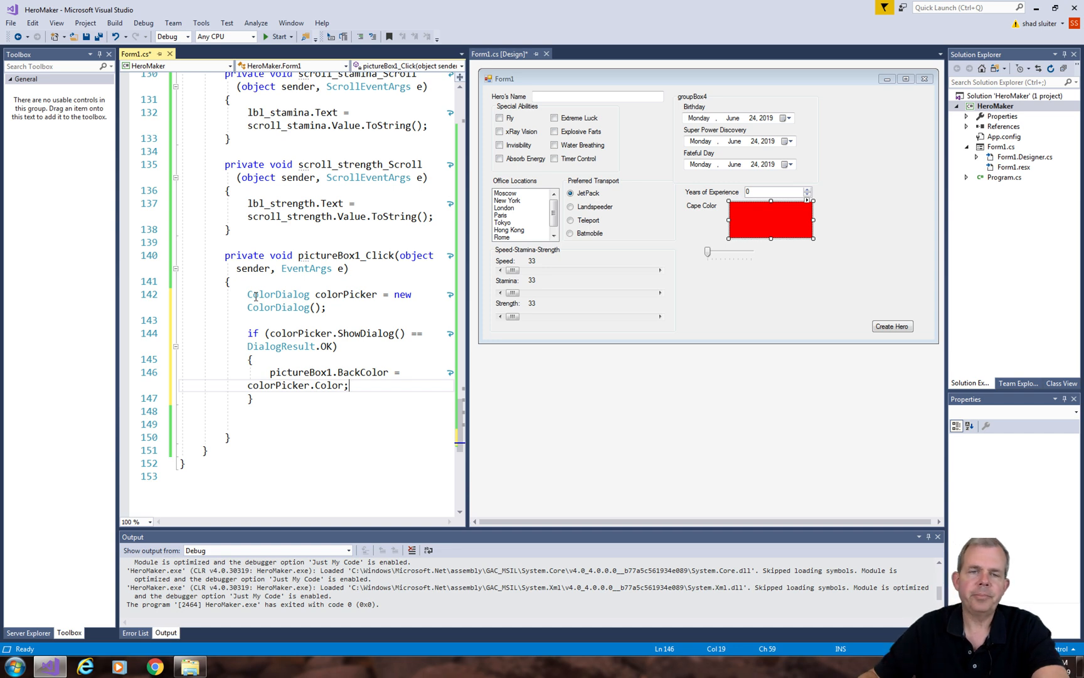
- Run HeroMaker and pick a cyan cape colour from the dialog opened by the cape box
click(275, 37)
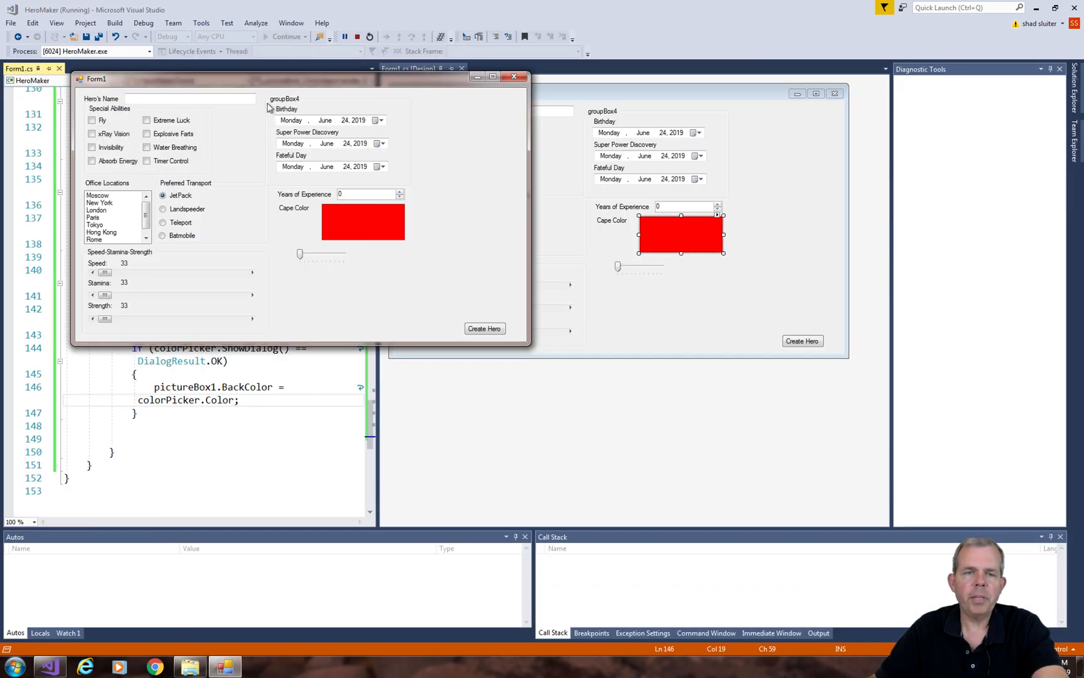
click(363, 221)
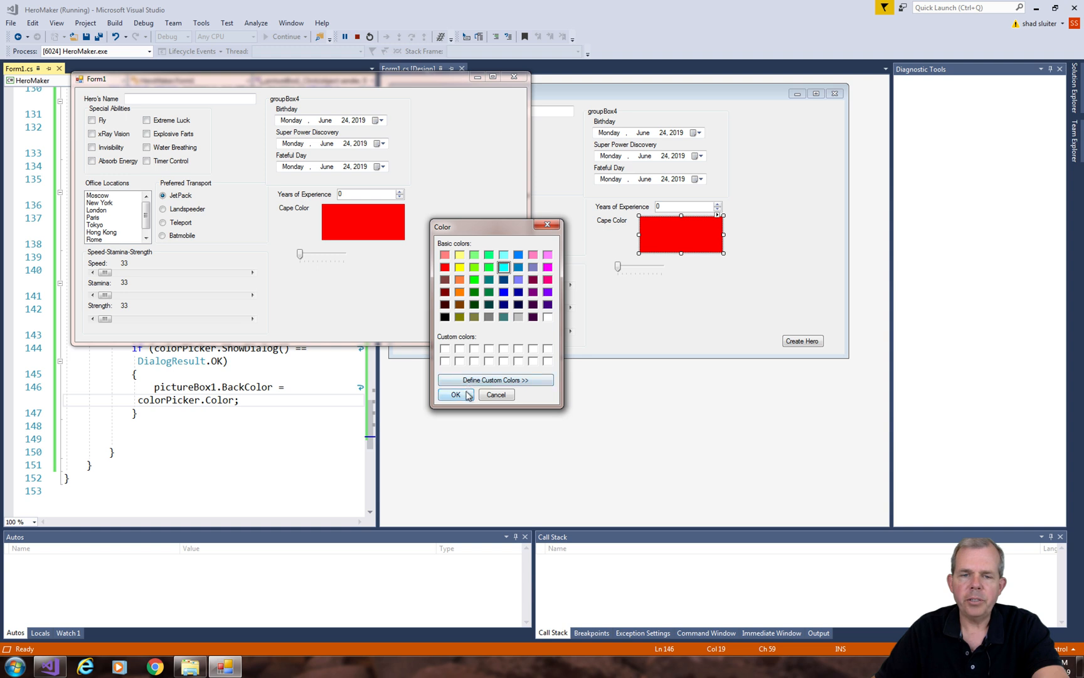
click(454, 394)
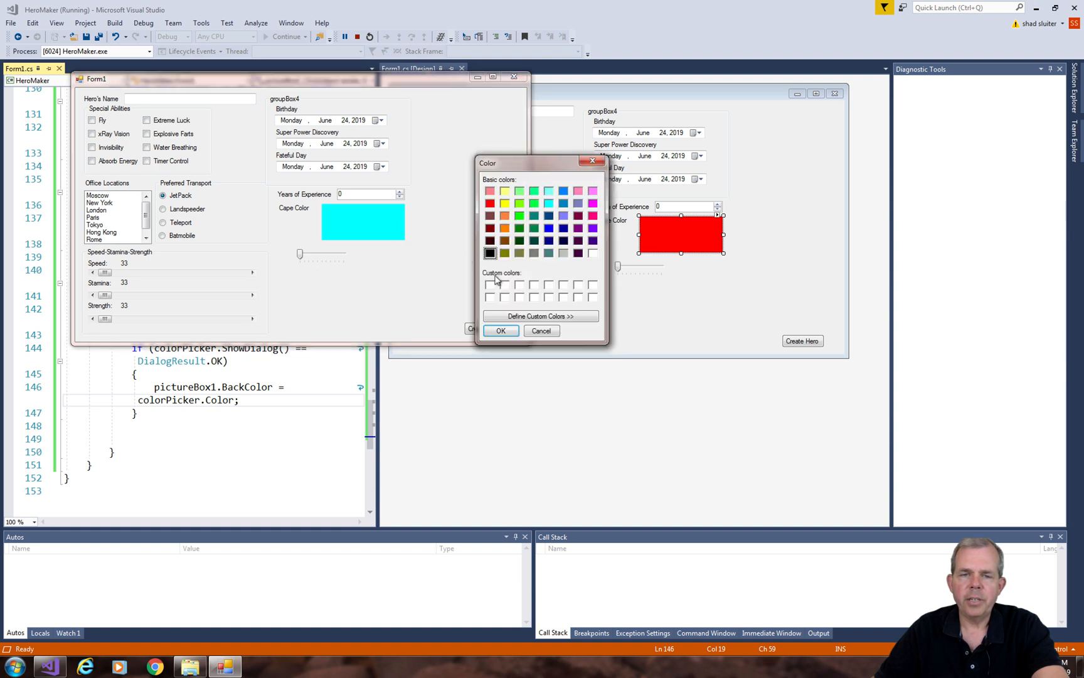
- Pick black via the custom colour area, confirm it, reopen the chooser and close the running form
click(540, 316)
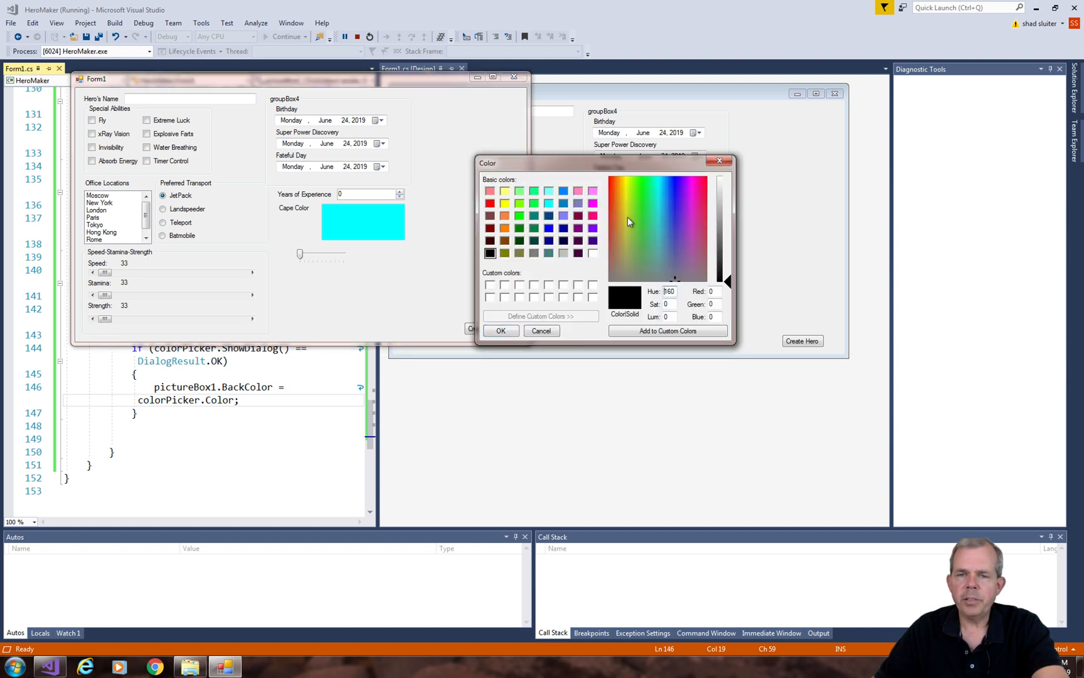
click(622, 261)
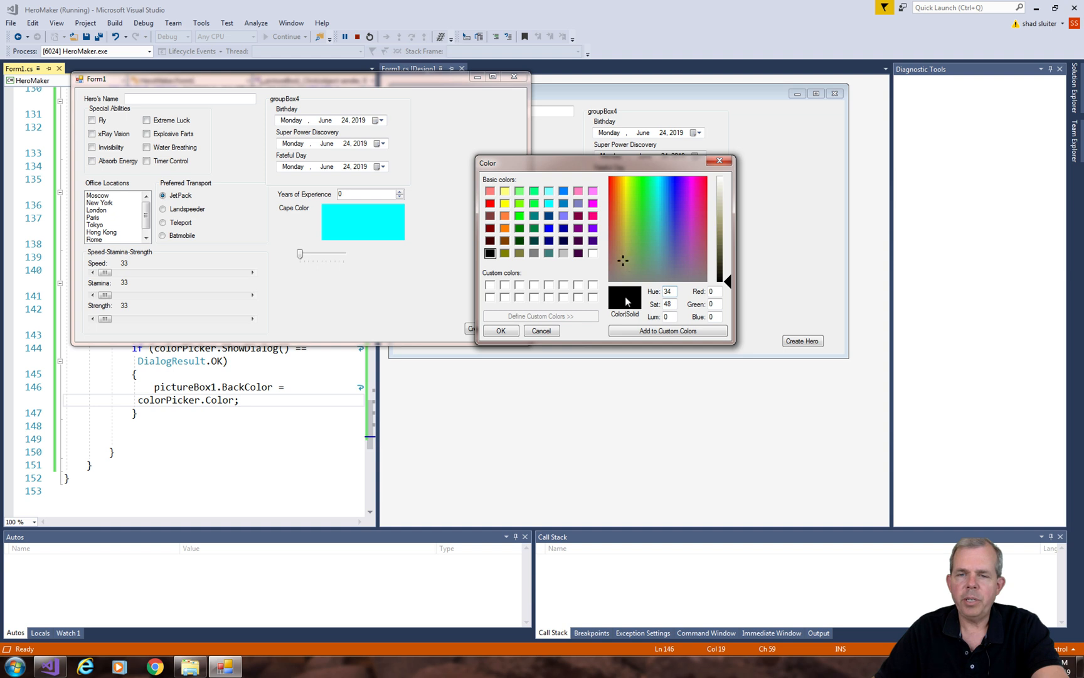
click(500, 330)
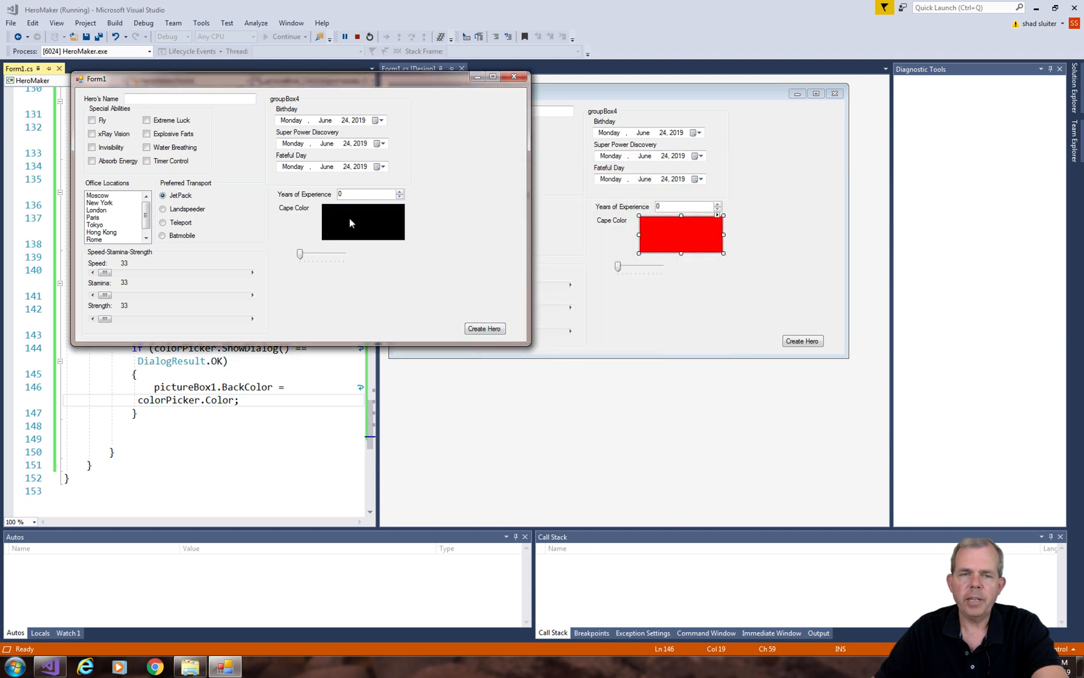
click(362, 221)
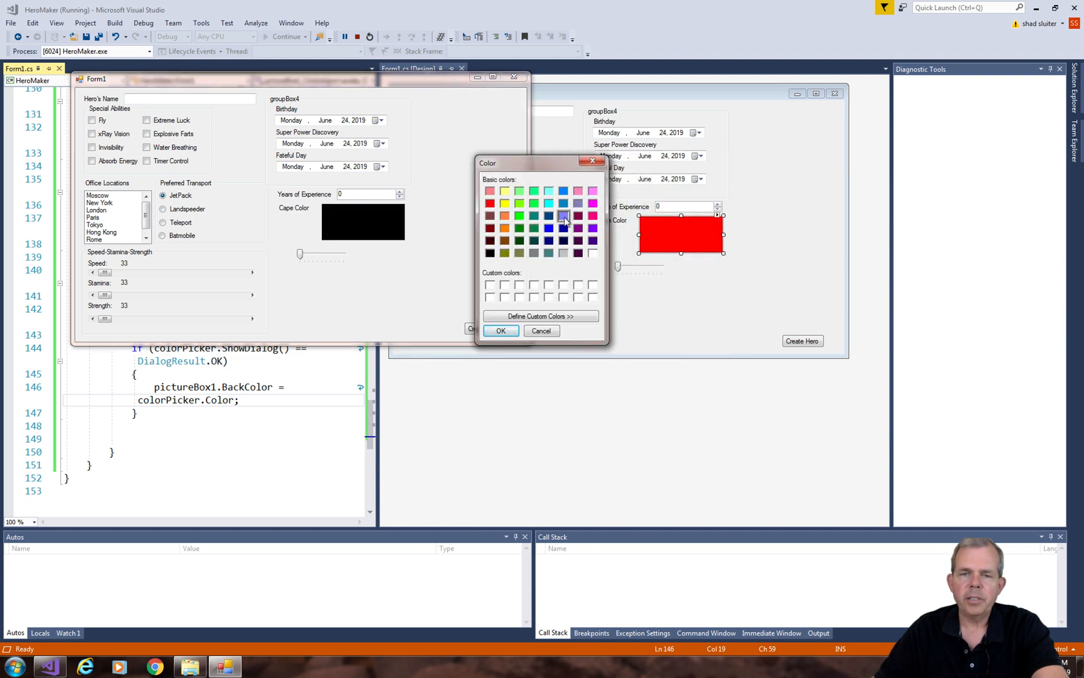
click(541, 330)
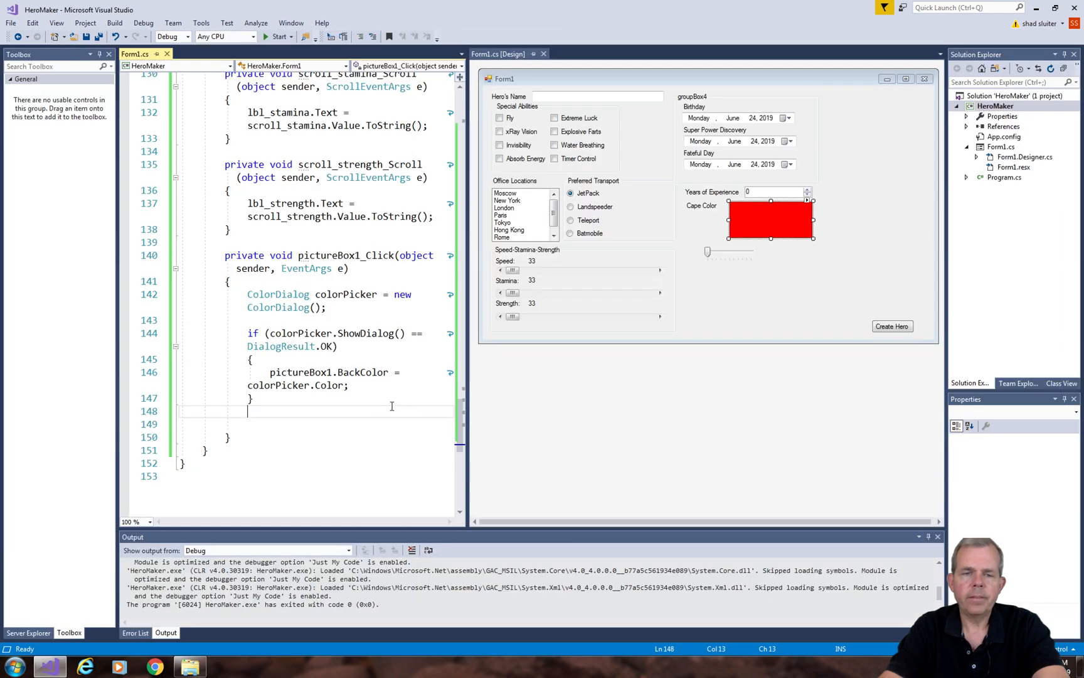
mouse_move(756, 328)
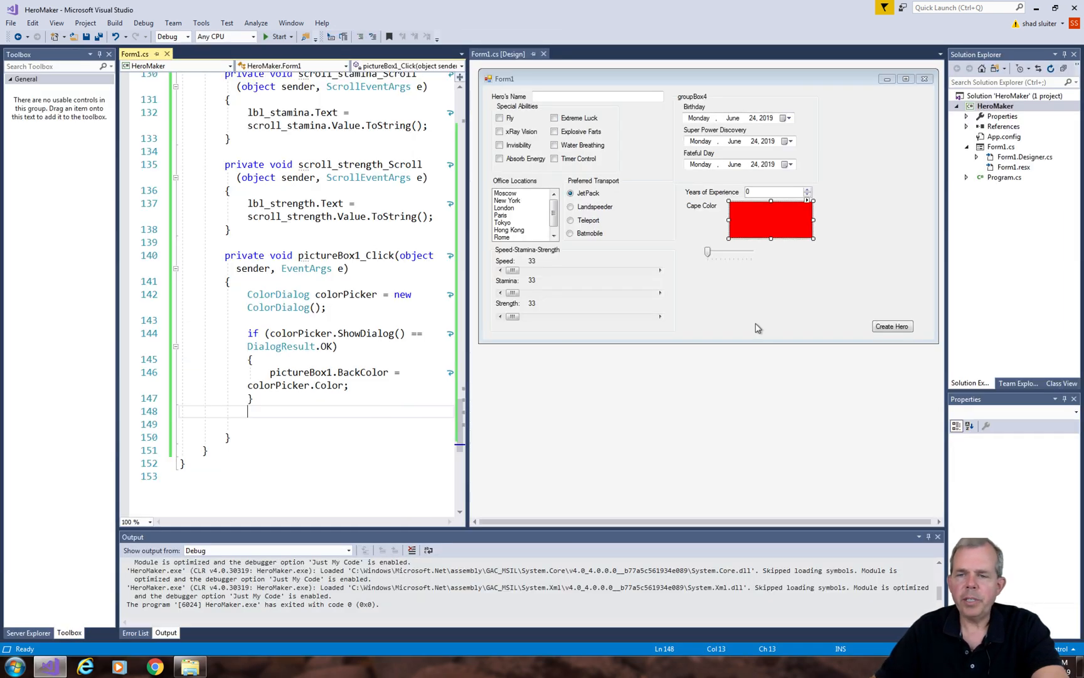
- Append "\nThe cape color for your hero is " + pictureBox1.BackColor.ToString() to status_message
click(893, 326)
text(status_message += "\)
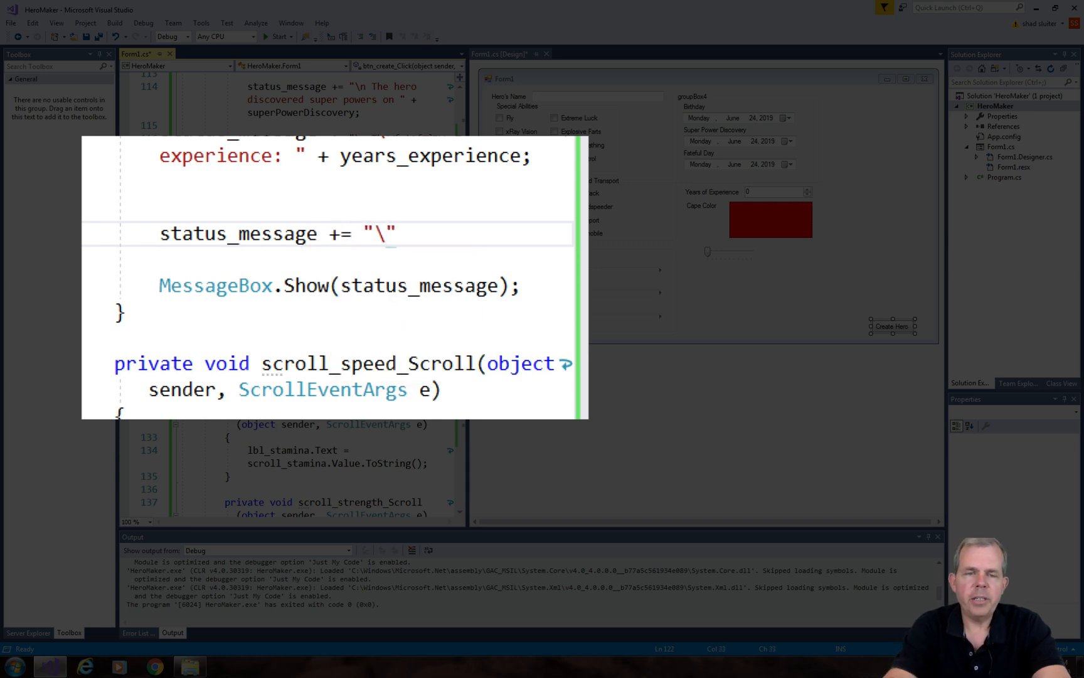
text(nThe cape color for your hero)
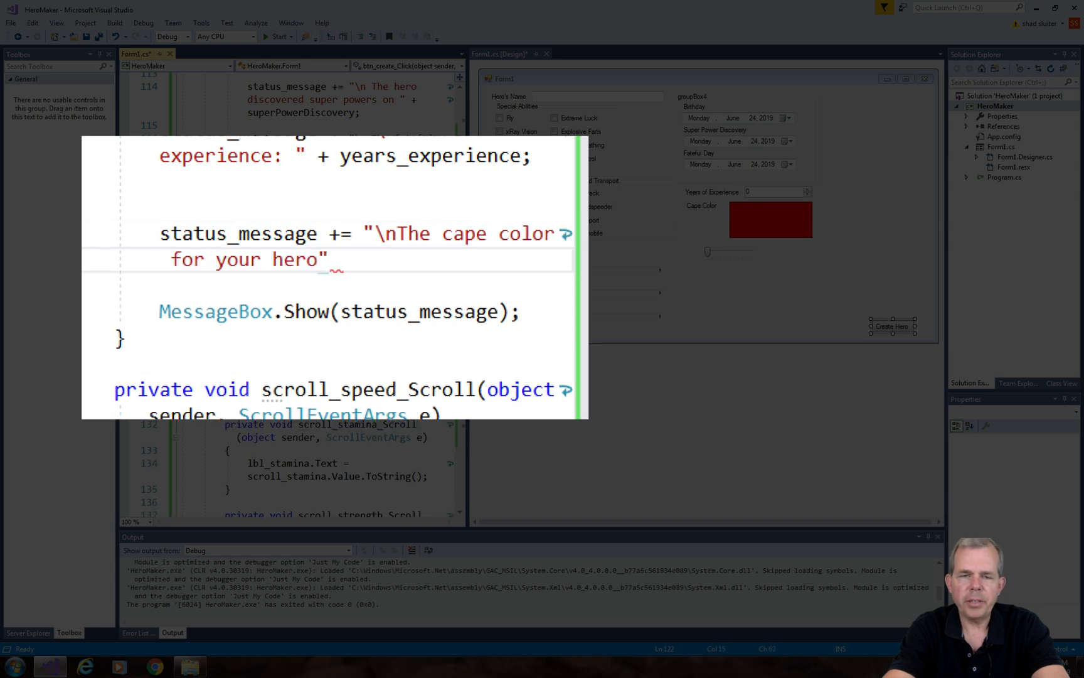
text(is " +)
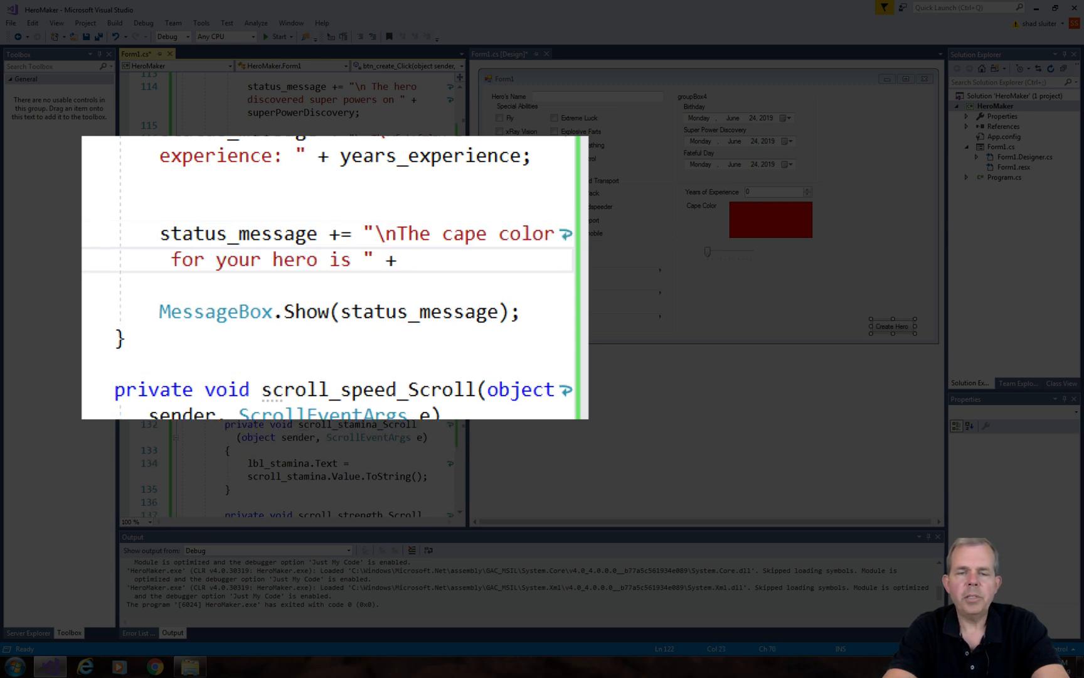
text(pictureBox1.co)
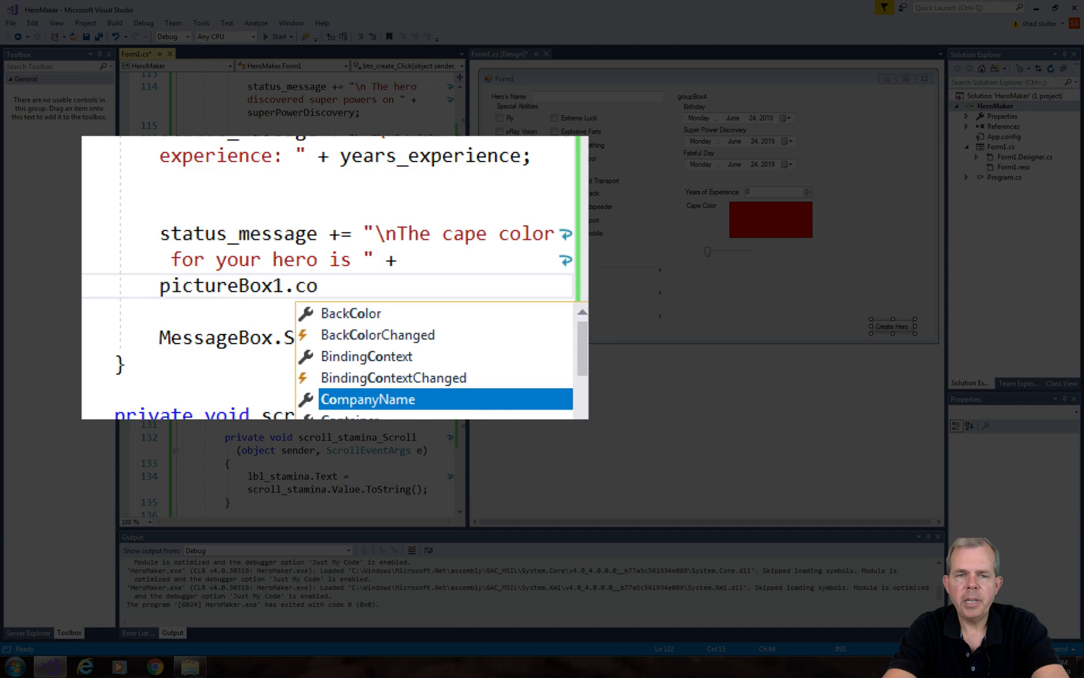
text(BackColor.to)
text(pic_cape_colo)
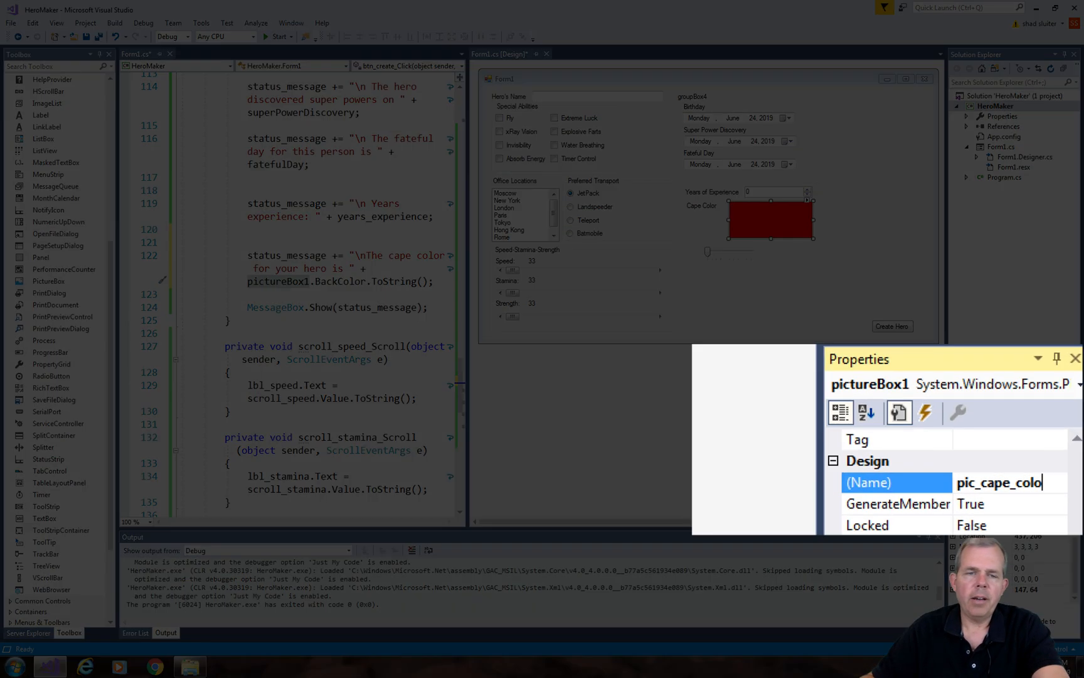
text(r)
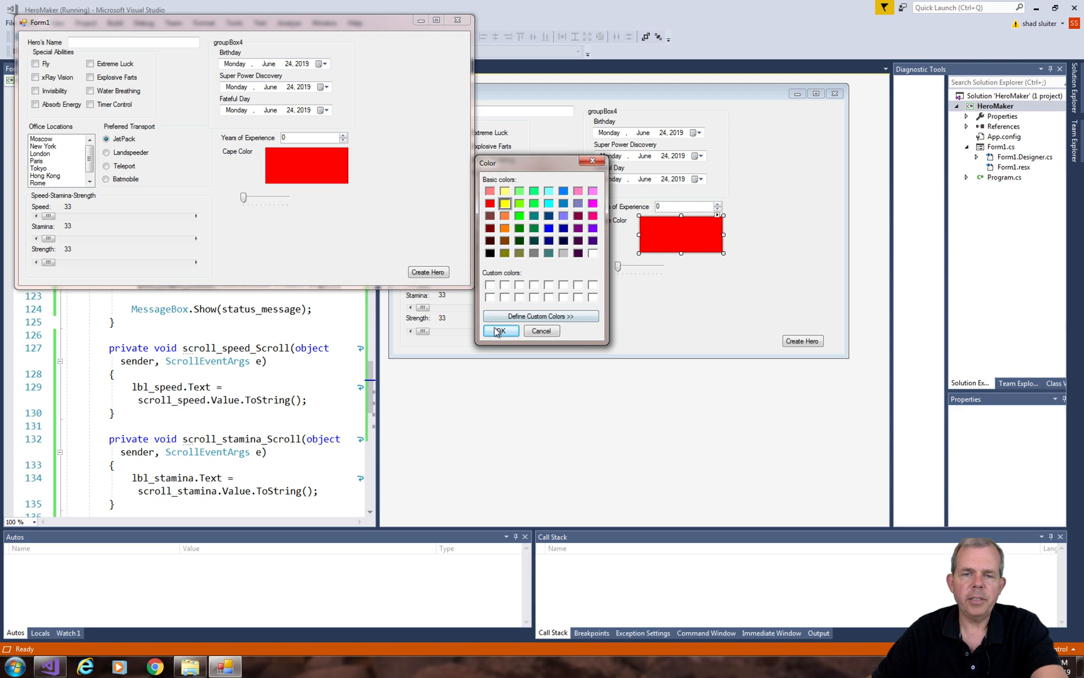
- Confirm yellow as the cape colour, dismiss the hero summary and reopen the colour chooser
click(499, 330)
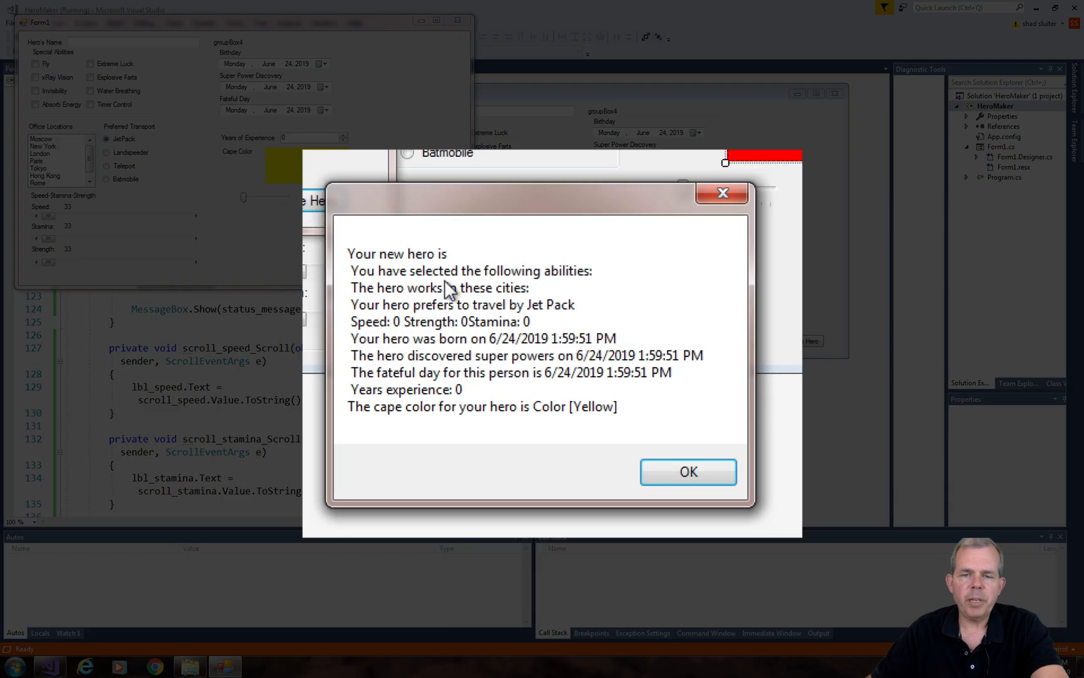
mouse_move(598, 412)
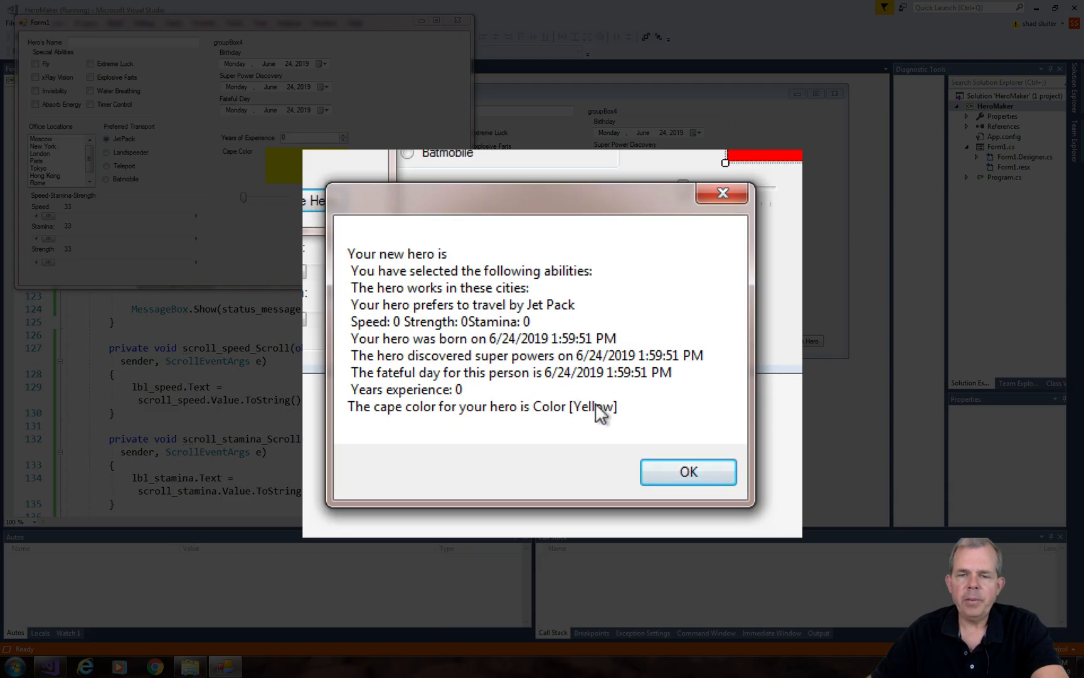
click(686, 471)
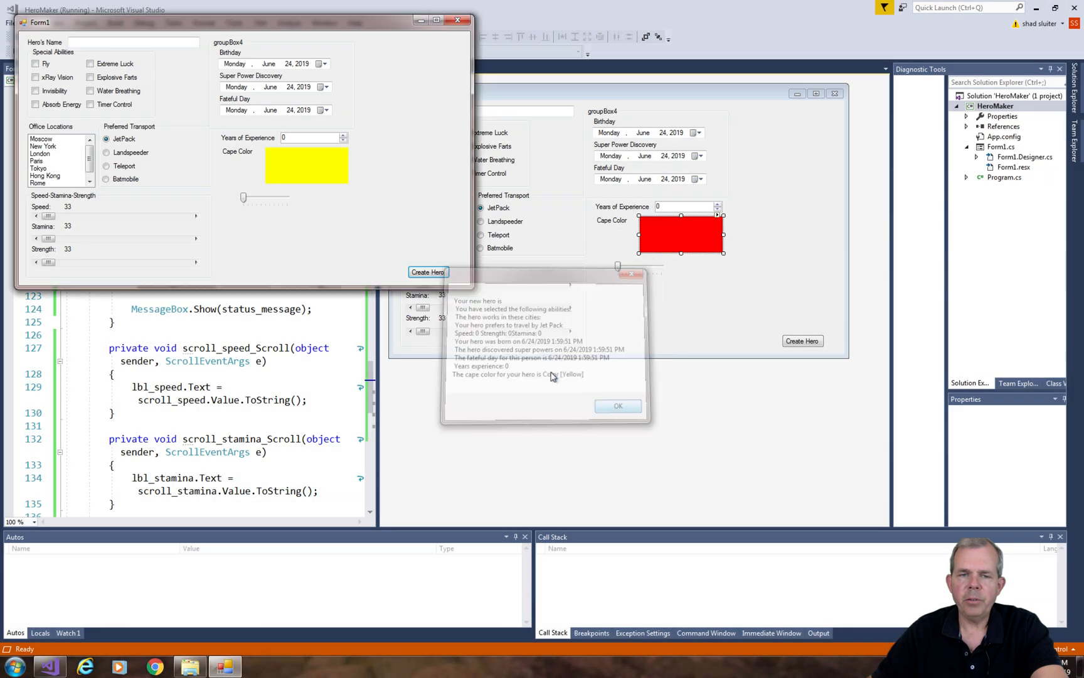
click(618, 405)
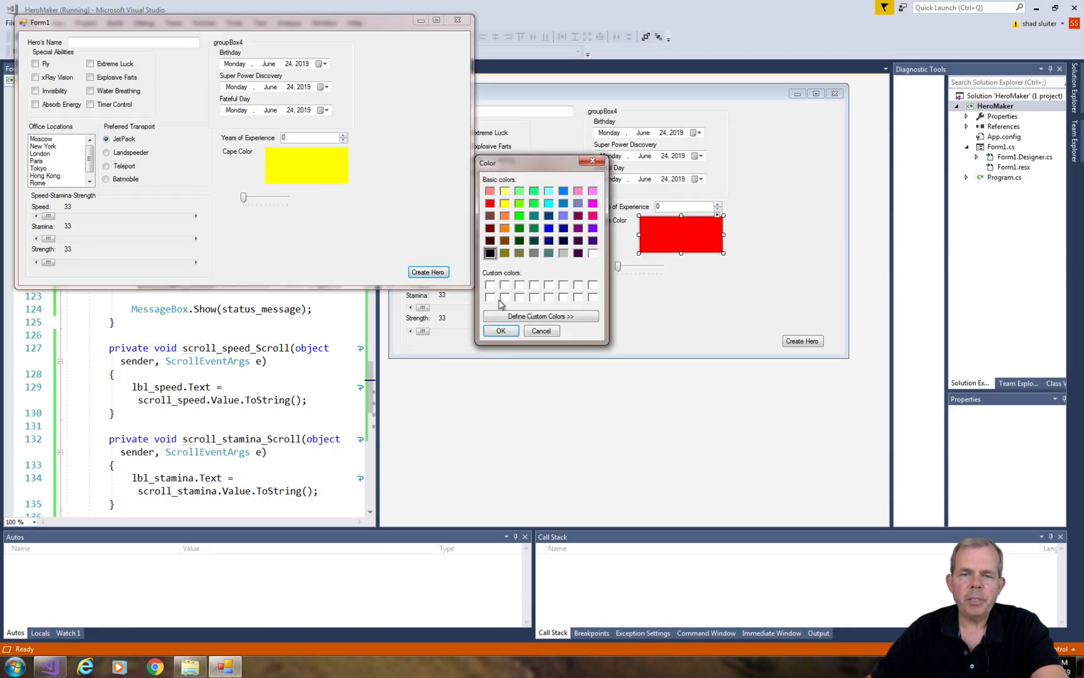
- Define a custom purple colour, apply it to the cape and generate the hero summary reporting it
click(541, 316)
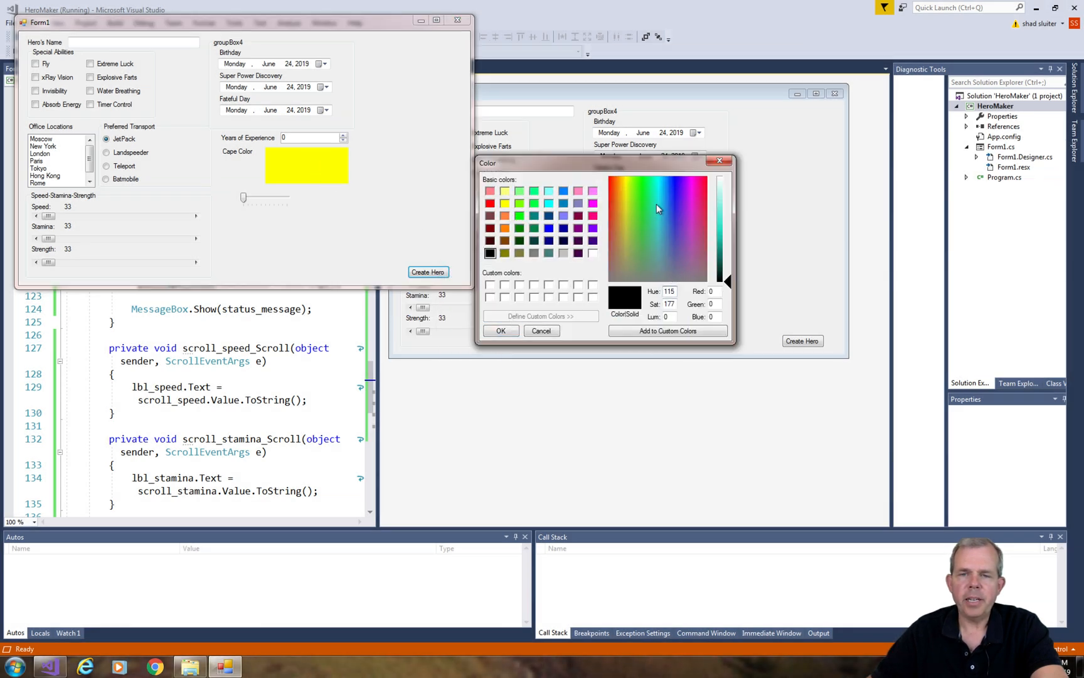
click(689, 213)
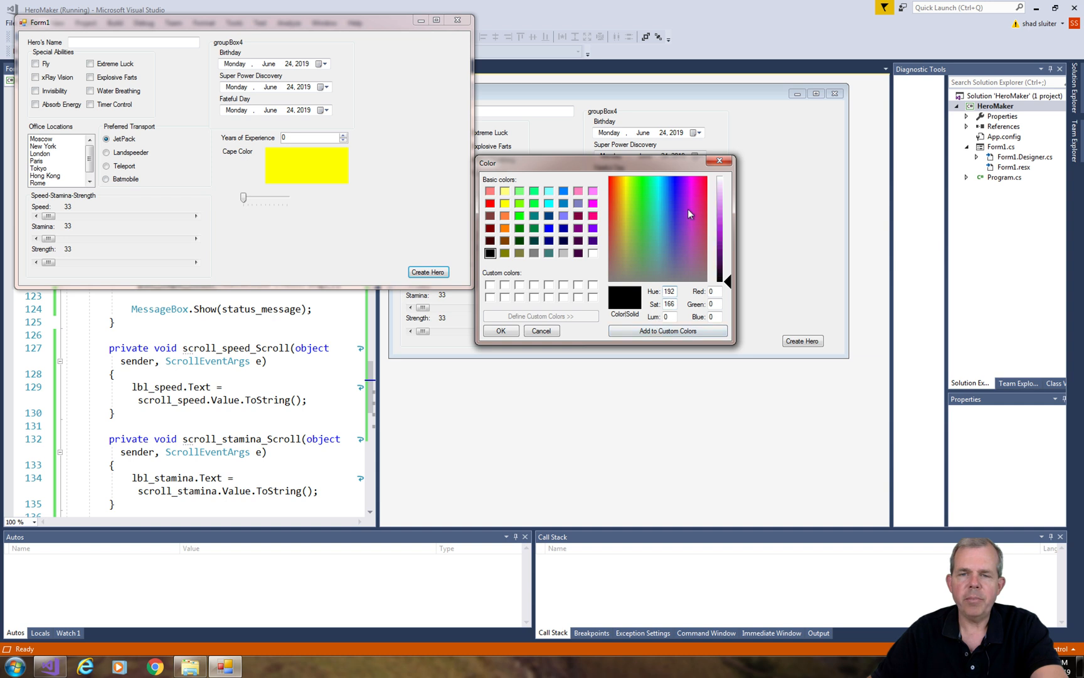
click(688, 209)
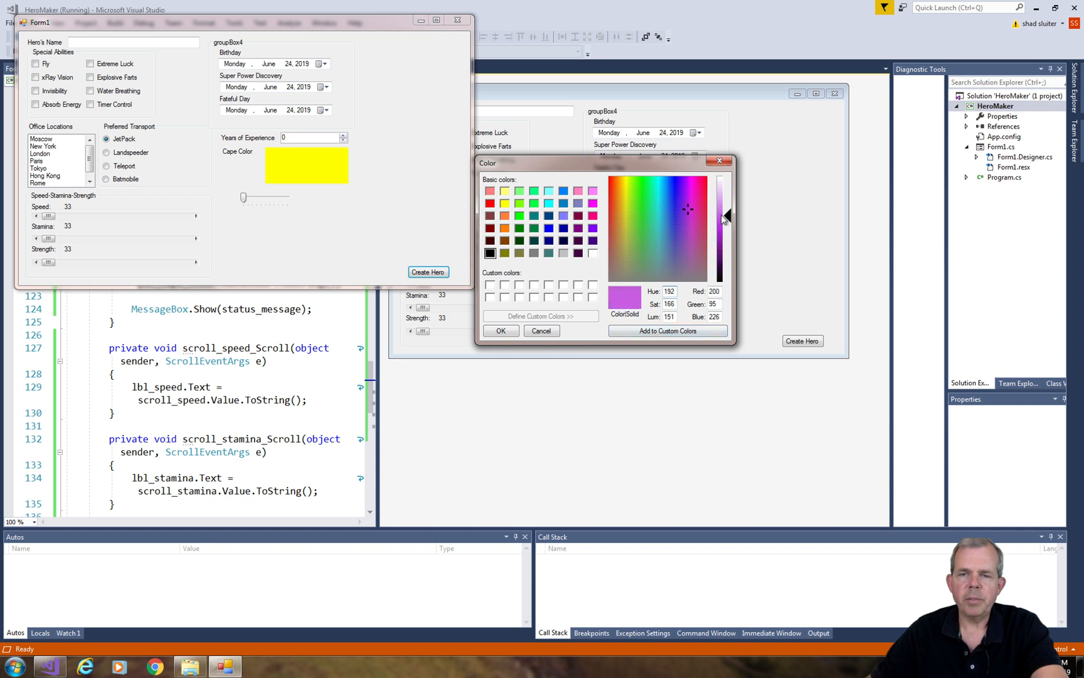
click(501, 330)
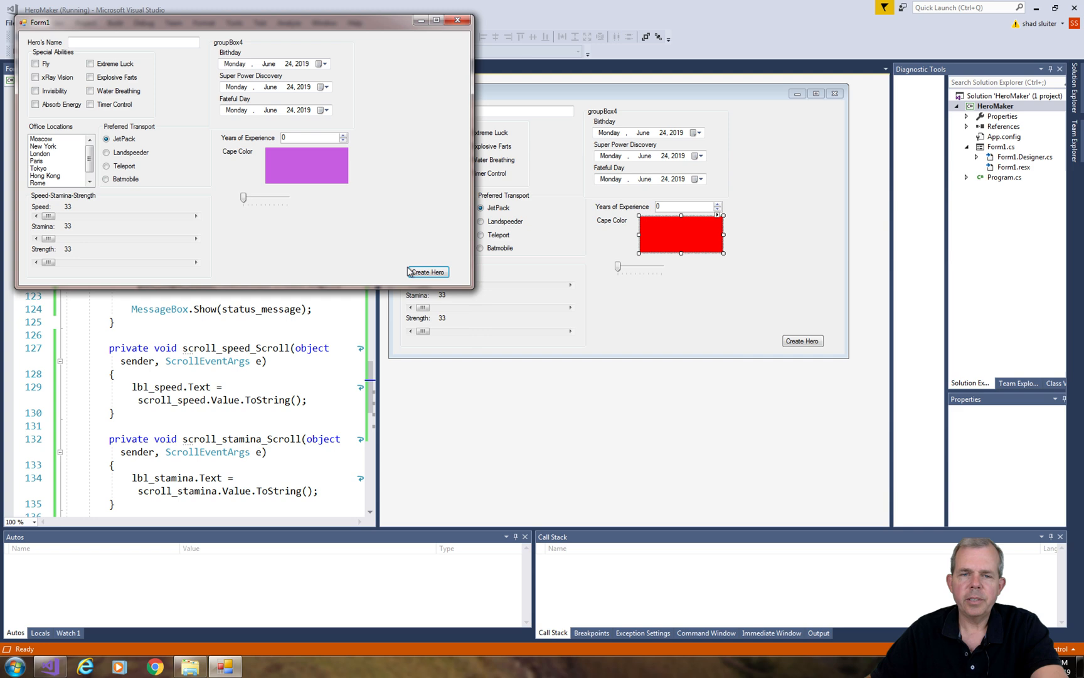
click(427, 272)
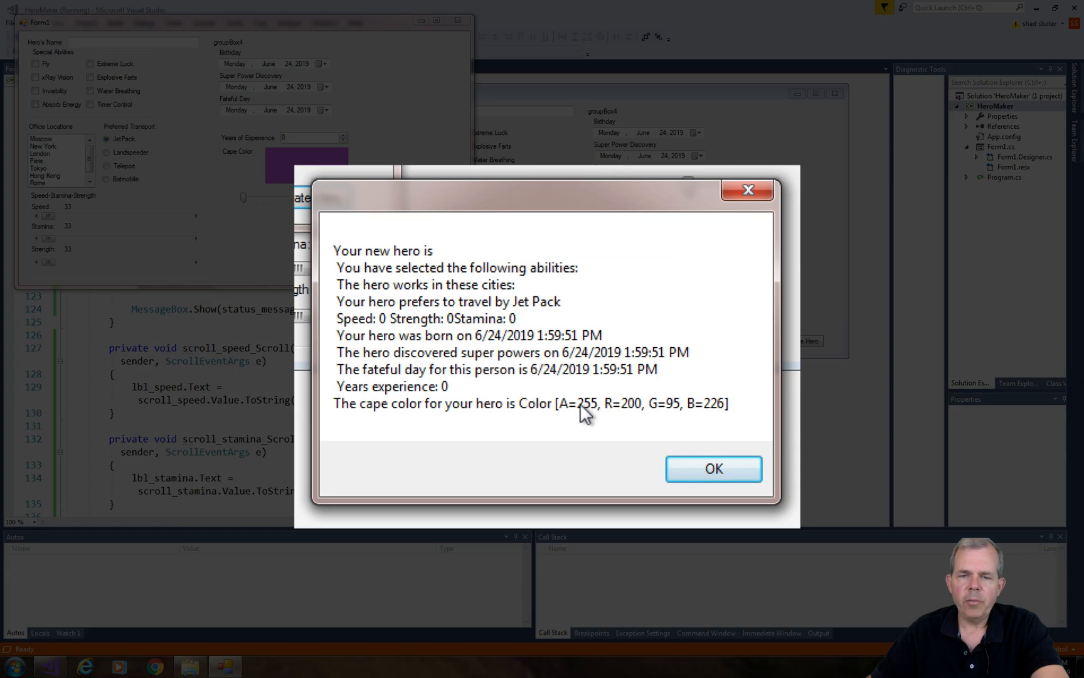
mouse_move(719, 404)
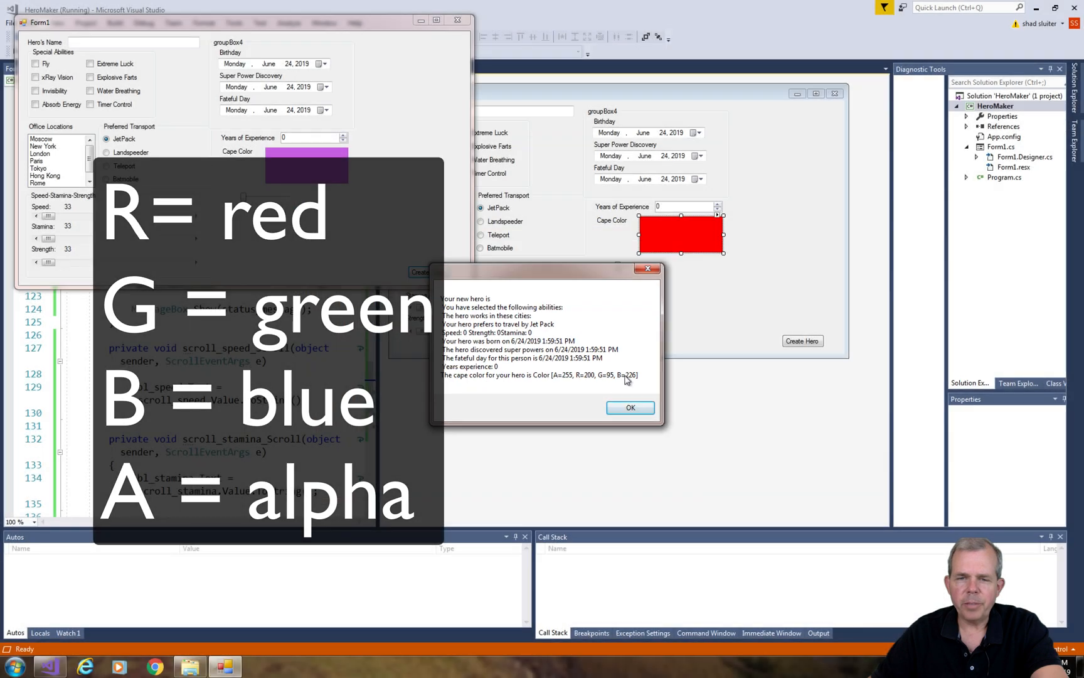
mouse_move(606, 381)
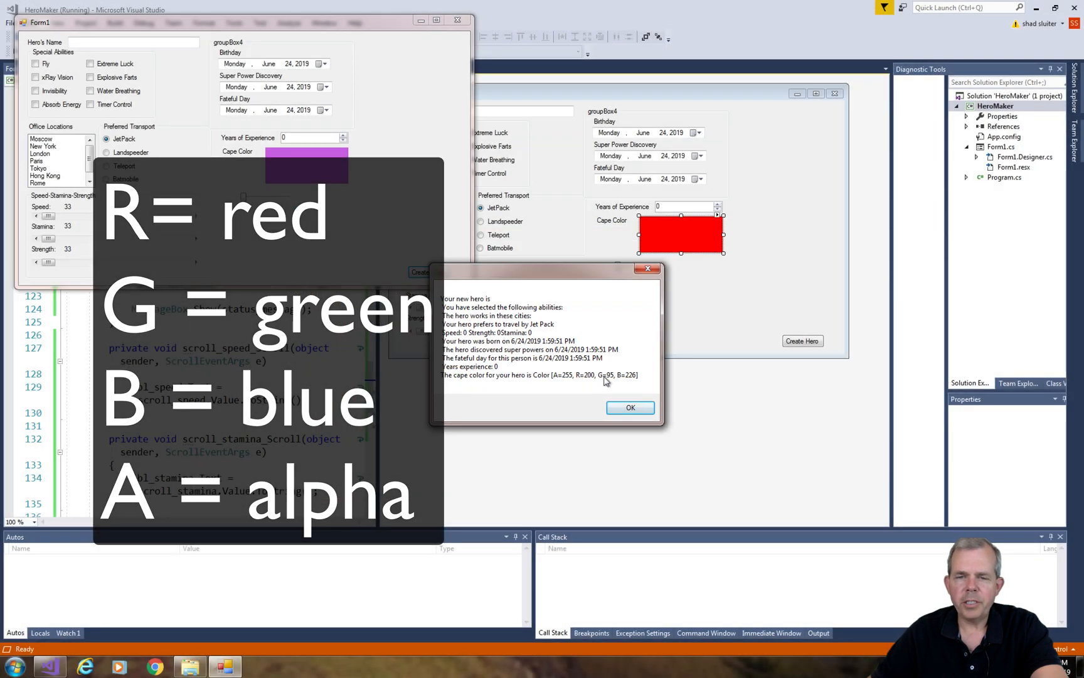
mouse_move(559, 383)
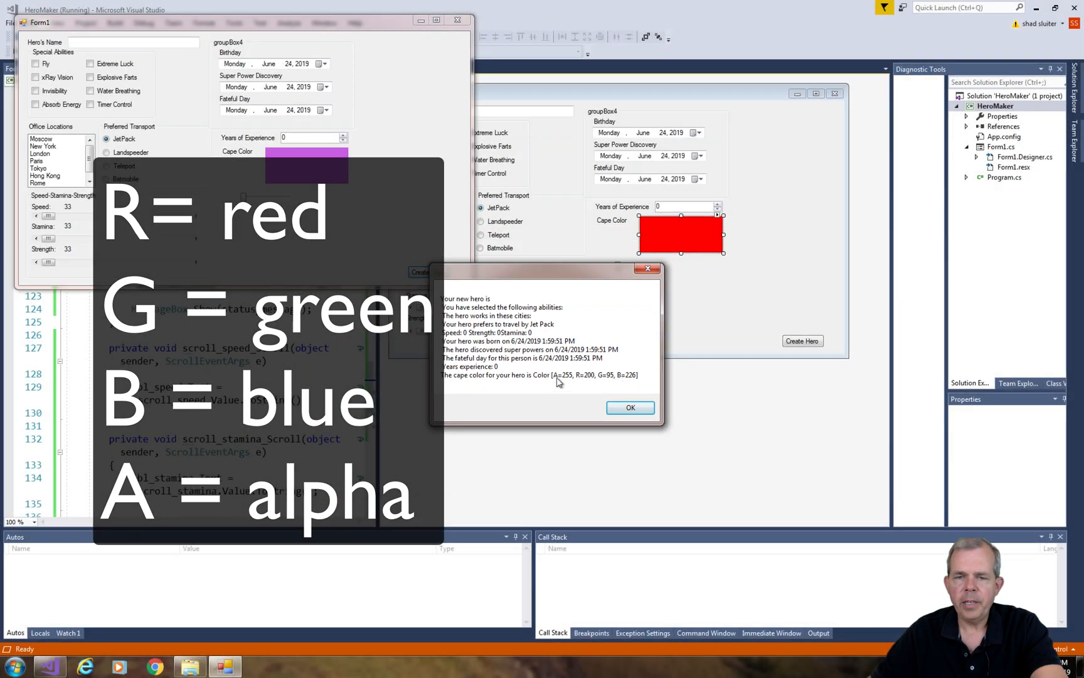